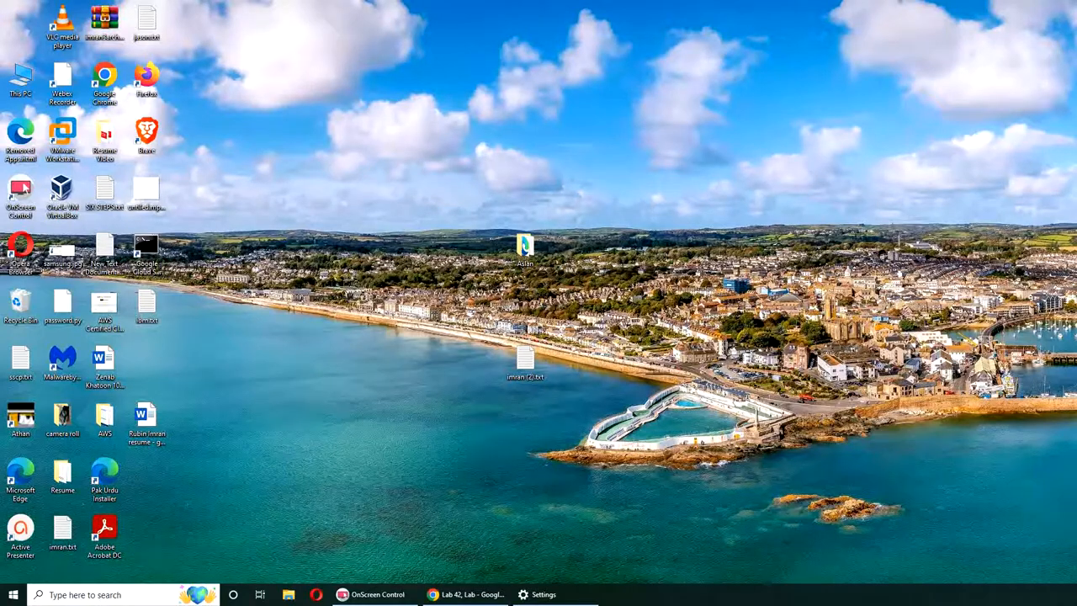
mouse_move(303, 87)
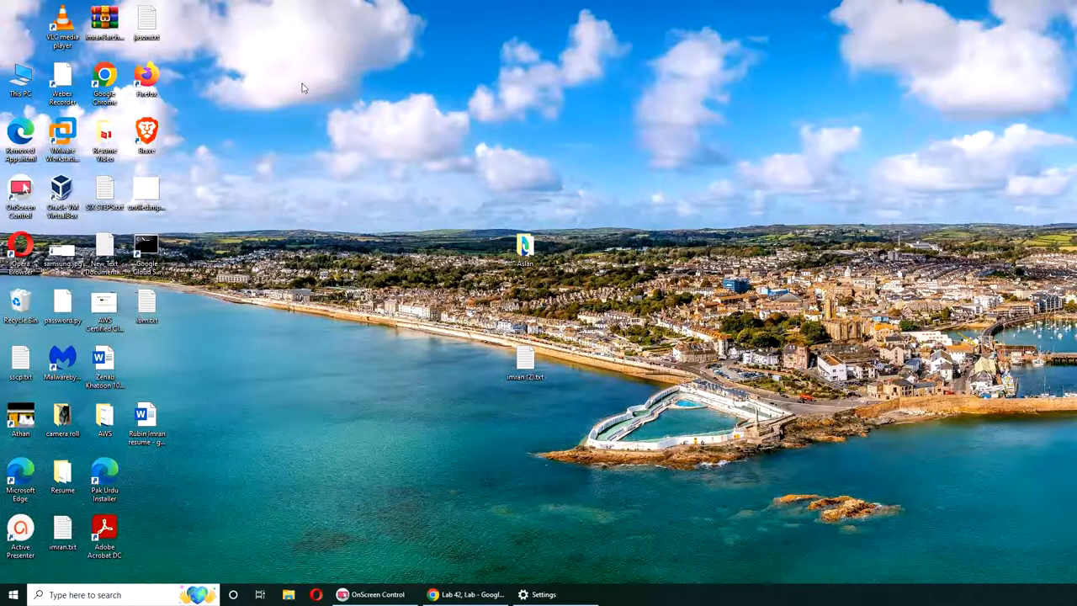
mouse_move(456, 515)
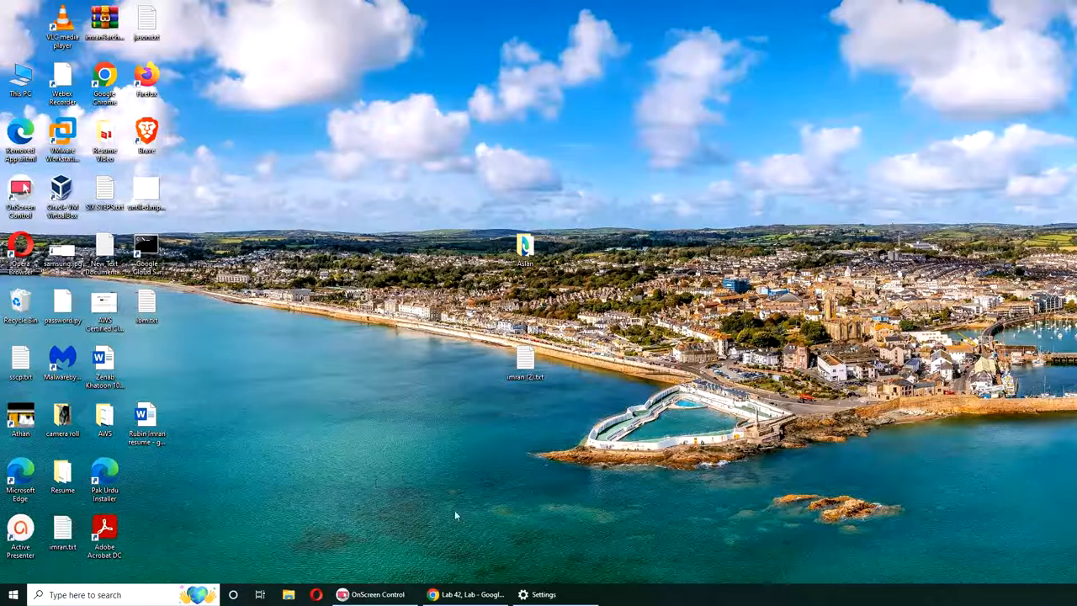
Restore the Chrome window showing the uCertify Lab 42 'Delegating Control in Active Directory' page.
left_click(465, 594)
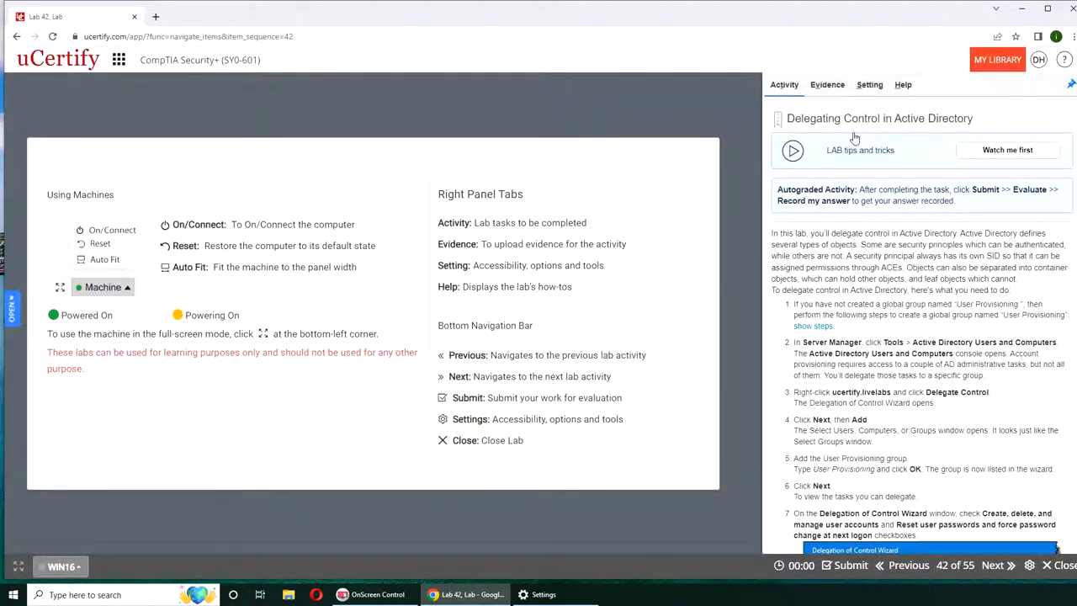
Power on the lab machine with On/Connect and skim the Activity instructions.
left_click(62, 565)
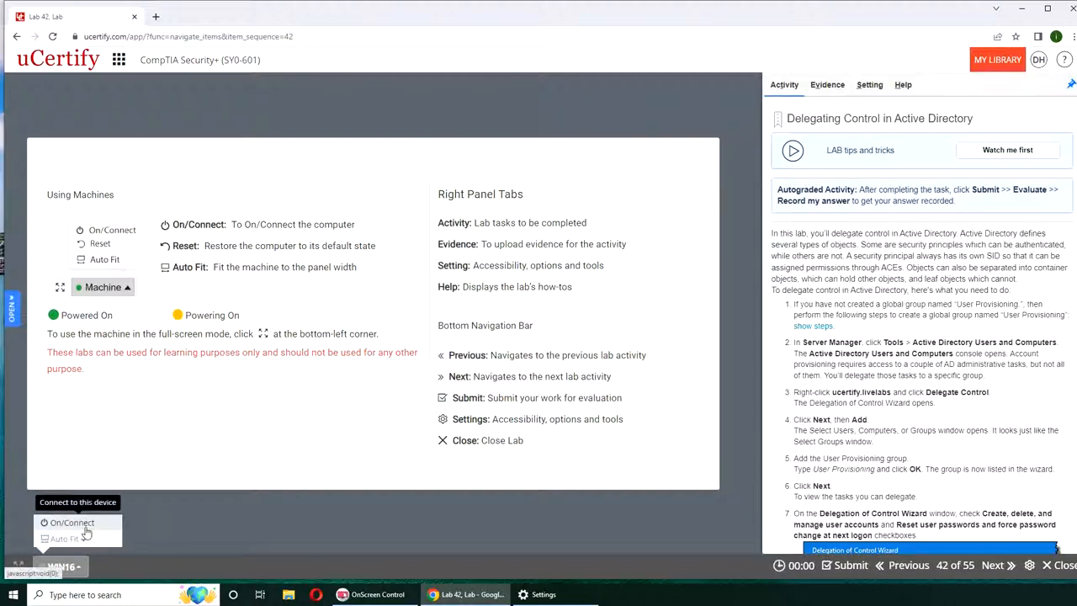
left_click(71, 522)
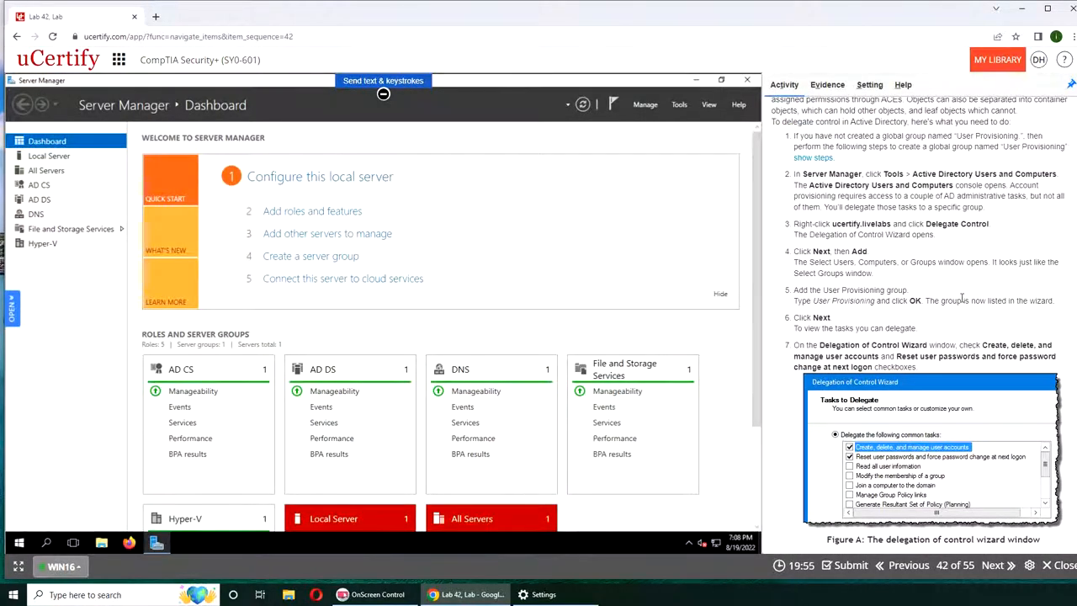
scroll("down", 3)
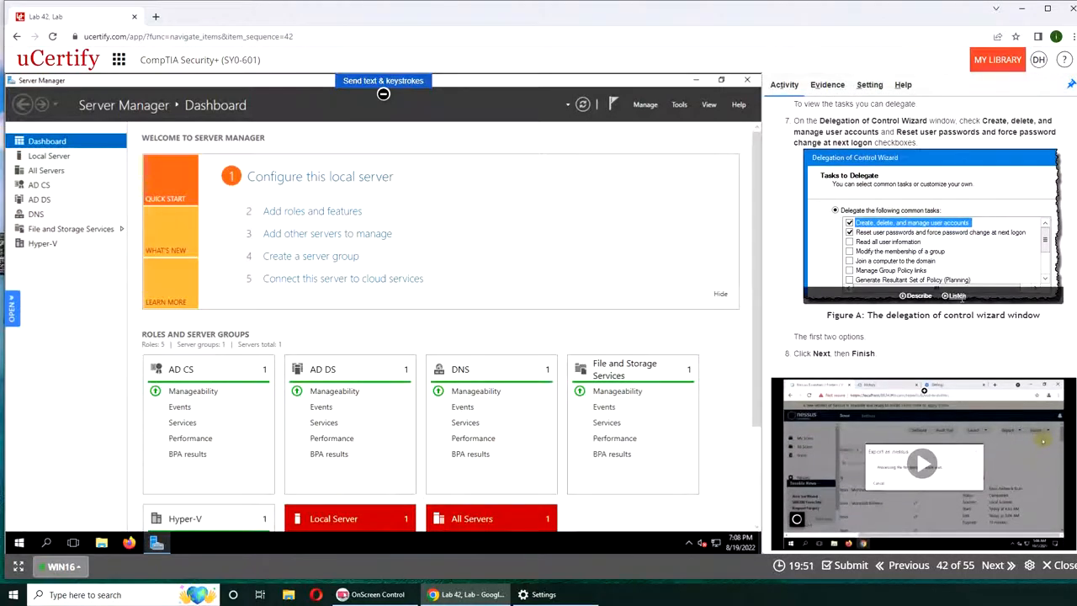
scroll("up", 3)
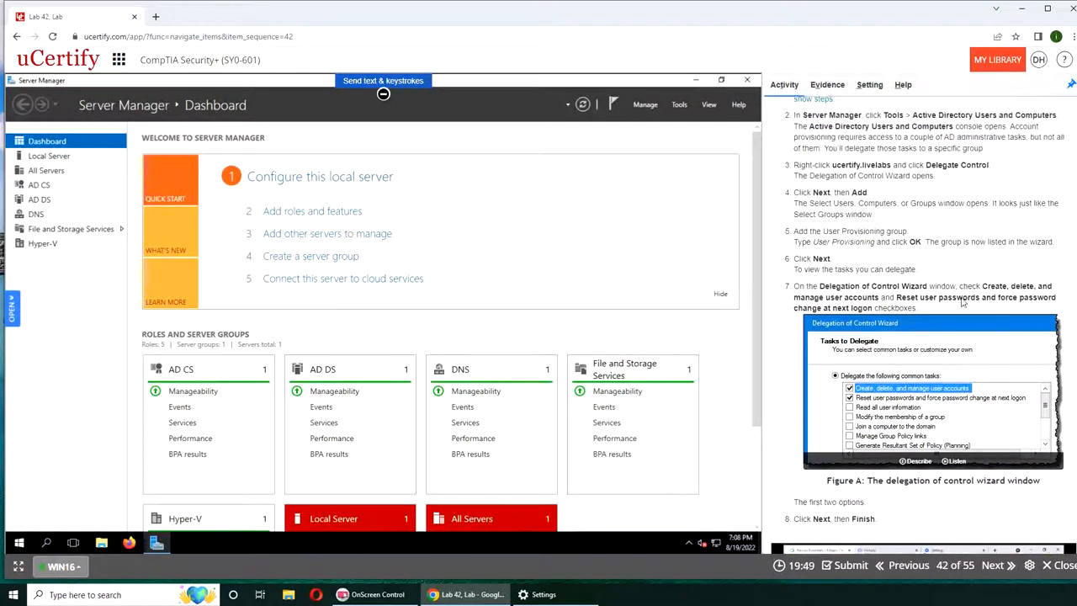
scroll("up", 3)
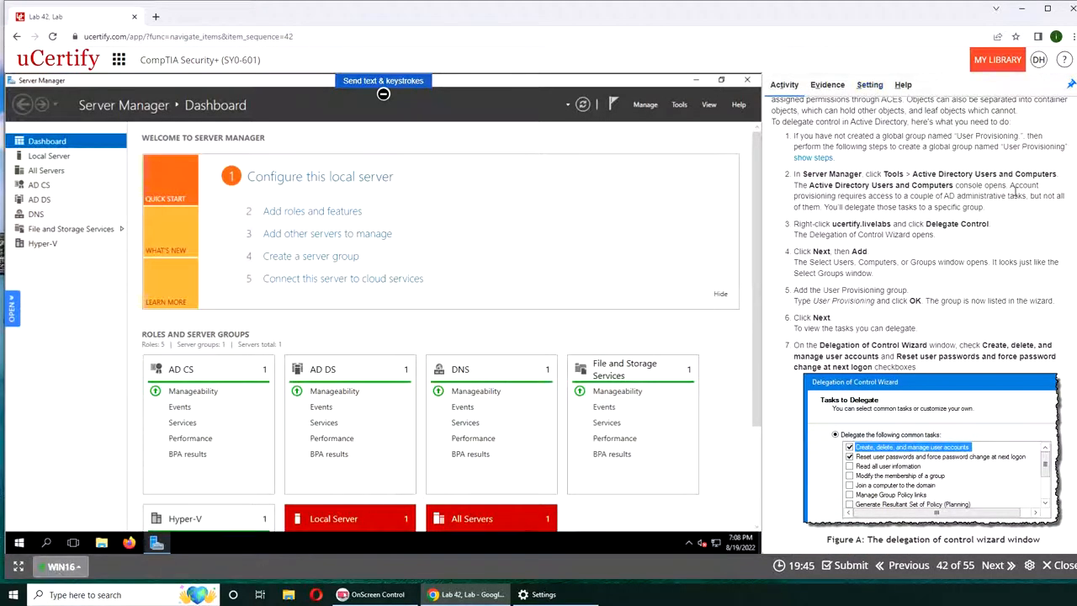
Open Server Manager's Tools menu to reach Active Directory Users and Computers.
left_click(679, 104)
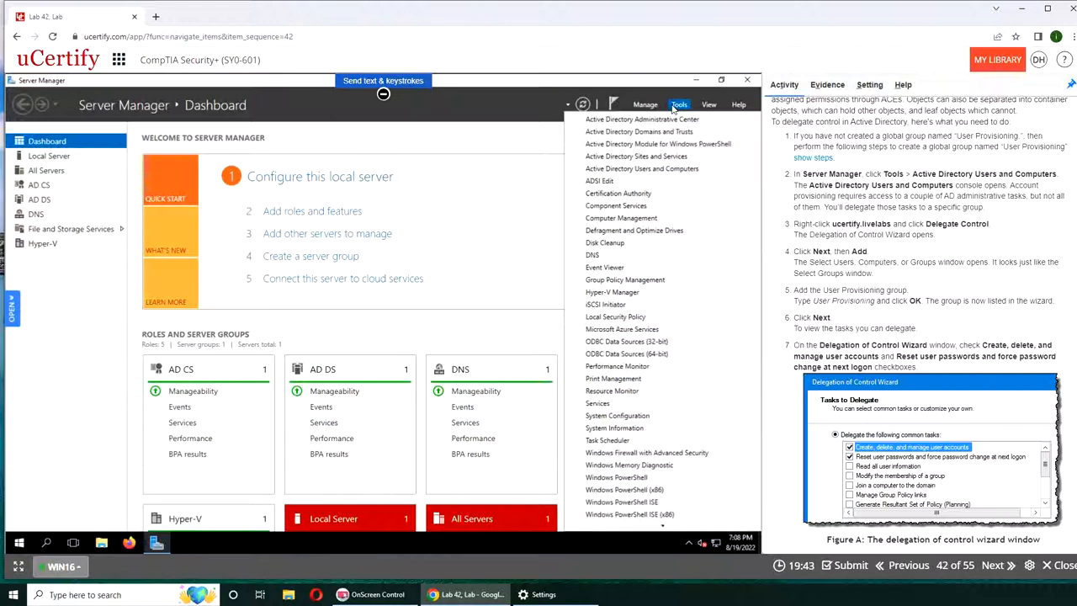
mouse_move(403, 407)
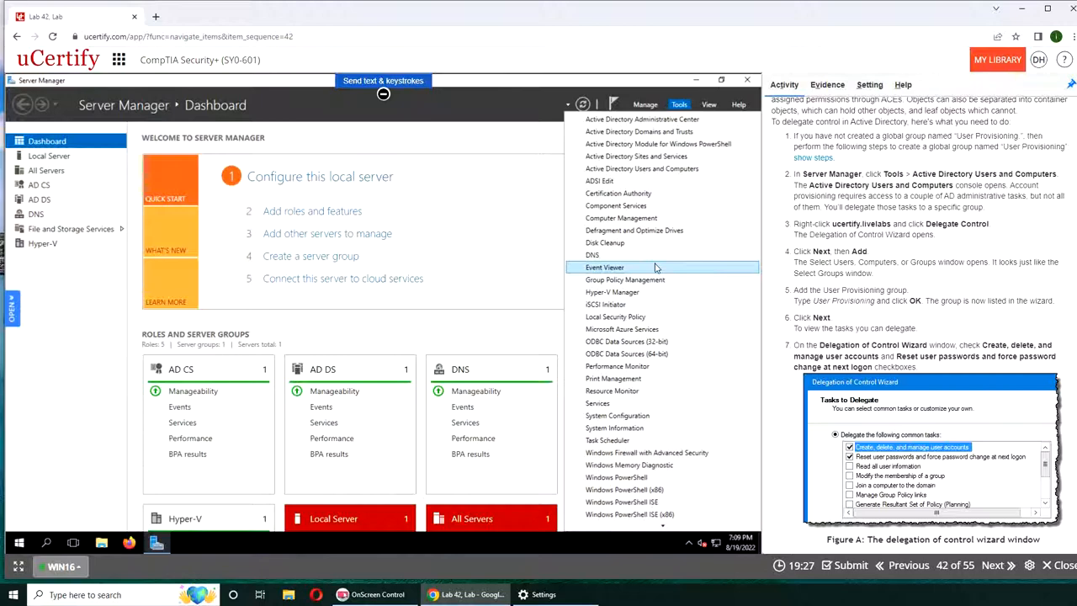
mouse_move(591, 255)
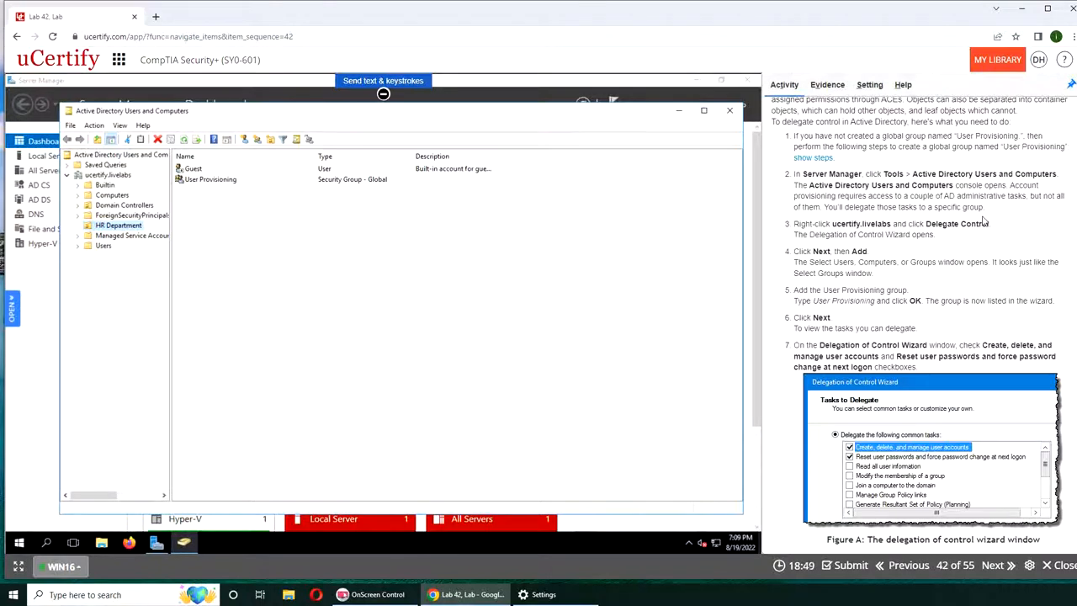
mouse_move(964, 263)
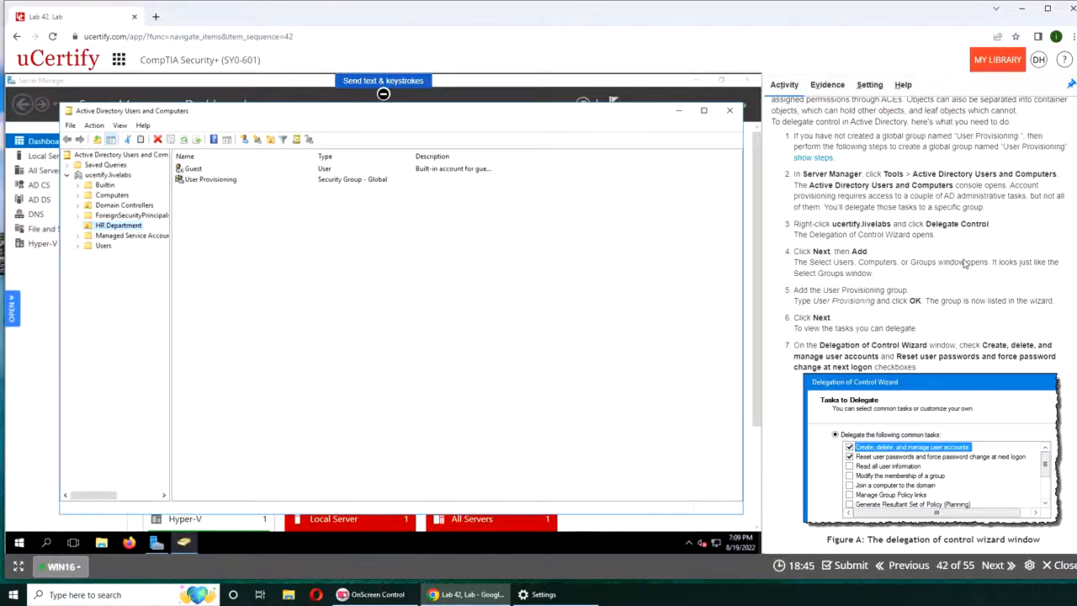
mouse_move(223, 204)
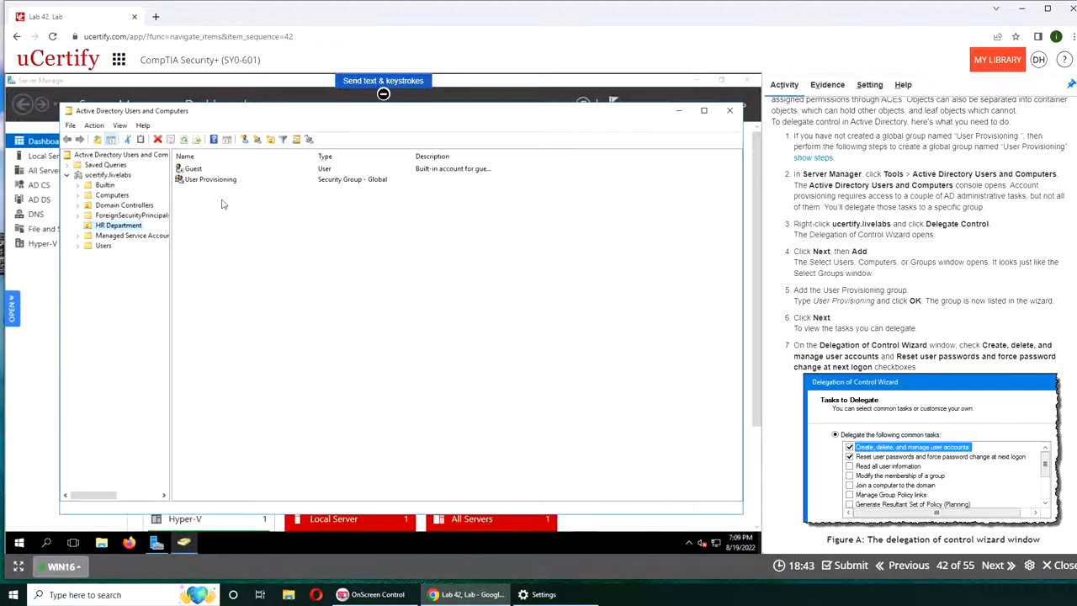
Launch Delegate Control on ucertify.livelabs and pass the wizard's welcome page.
right_click(107, 175)
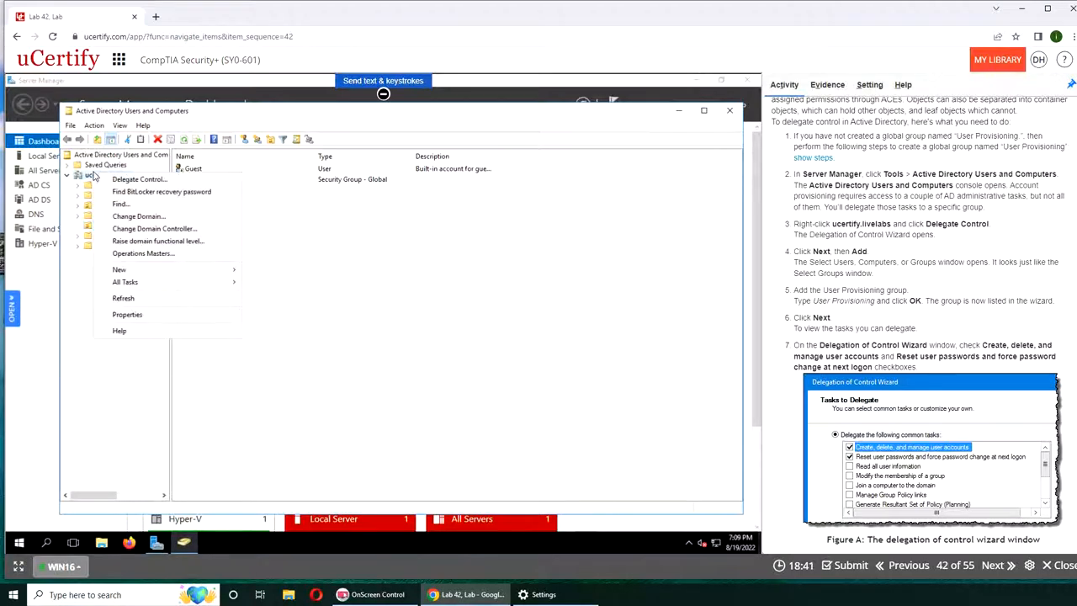
left_click(139, 179)
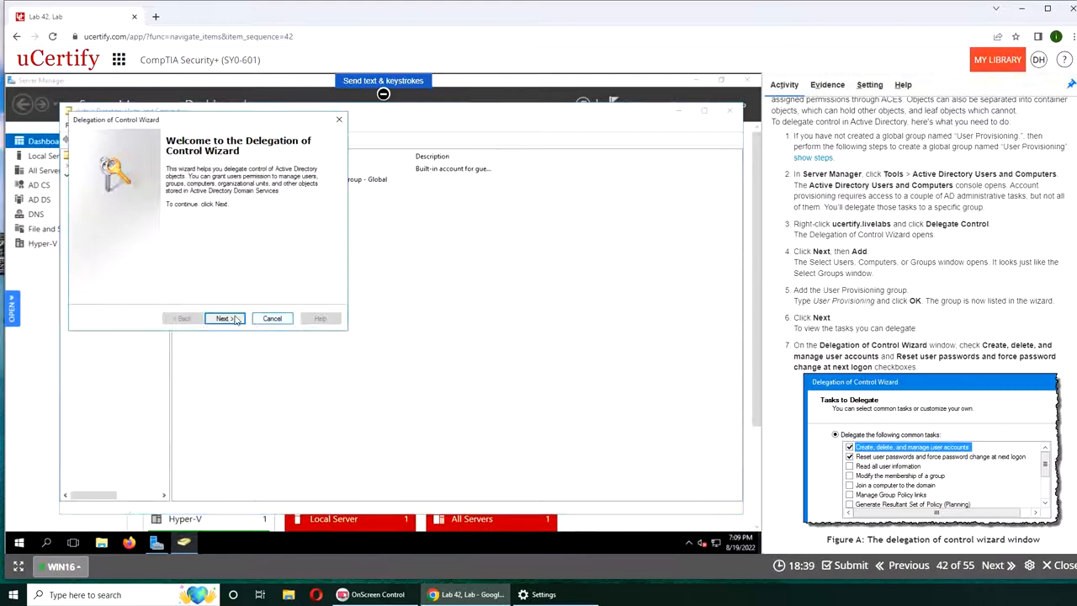
left_click(223, 318)
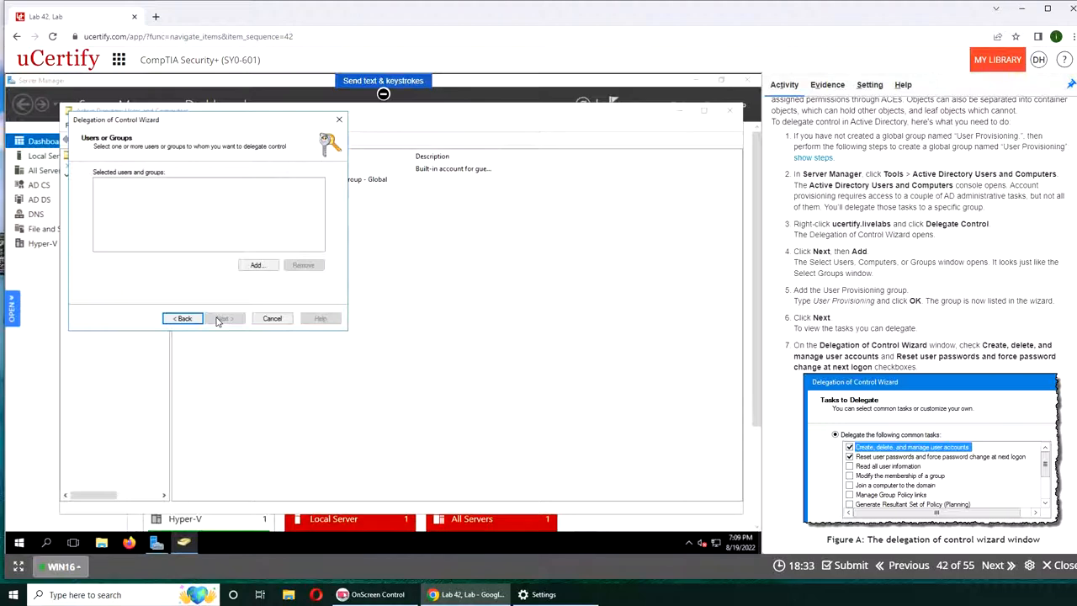
mouse_move(267, 288)
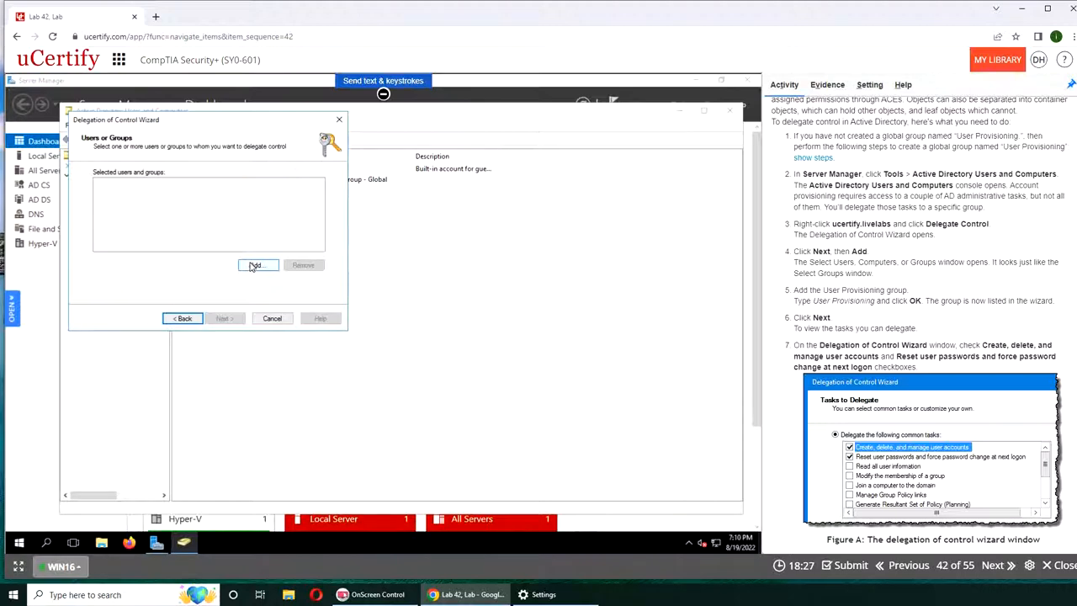
Look up 'user' and select the User Provisioning group in the wizard.
left_click(258, 265)
type("user")
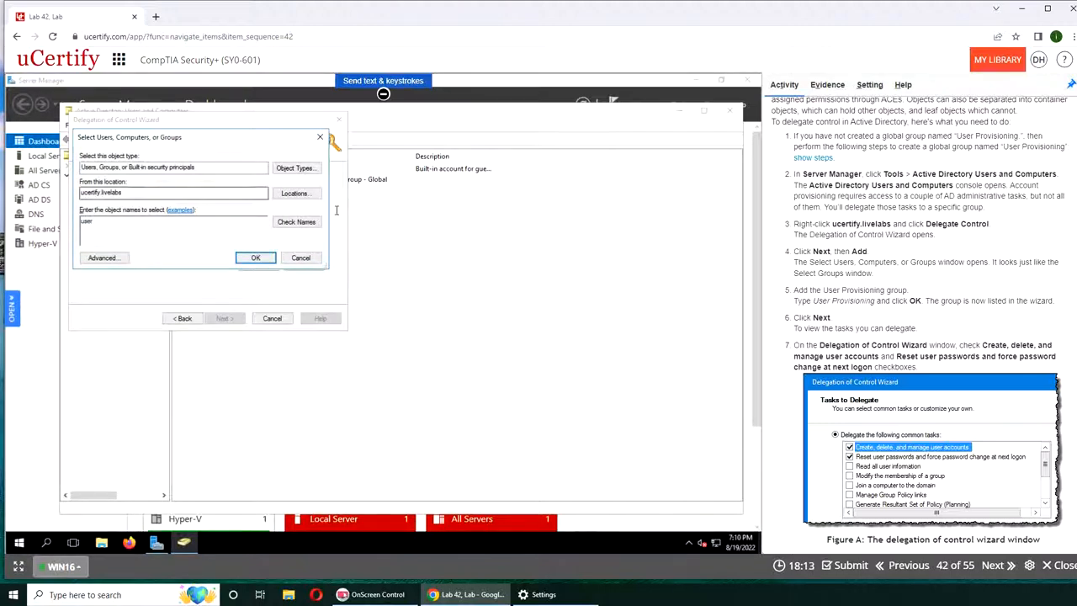
left_click(296, 222)
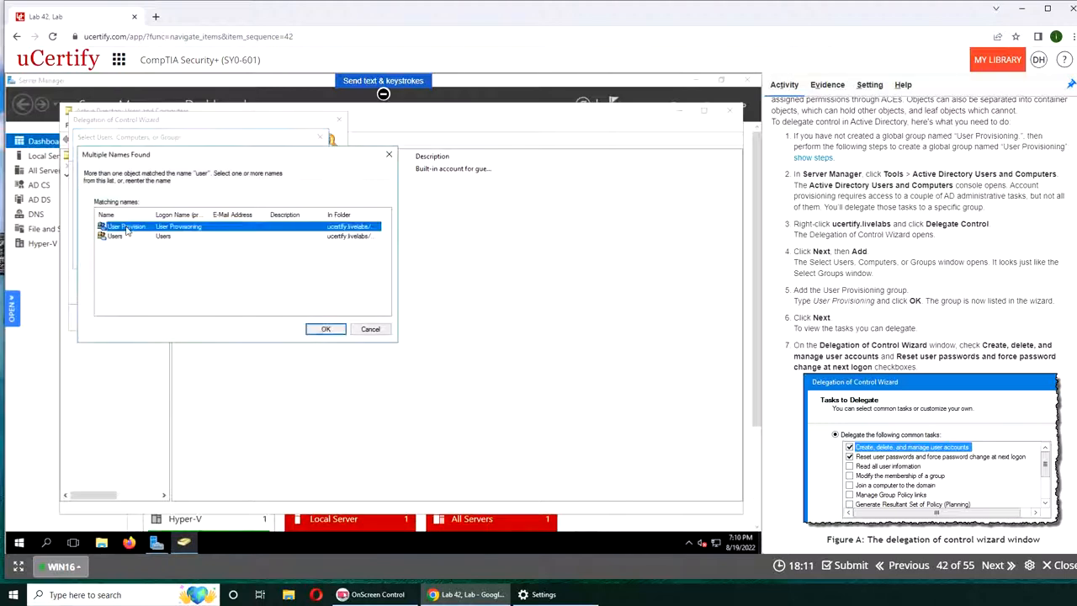
left_click(326, 328)
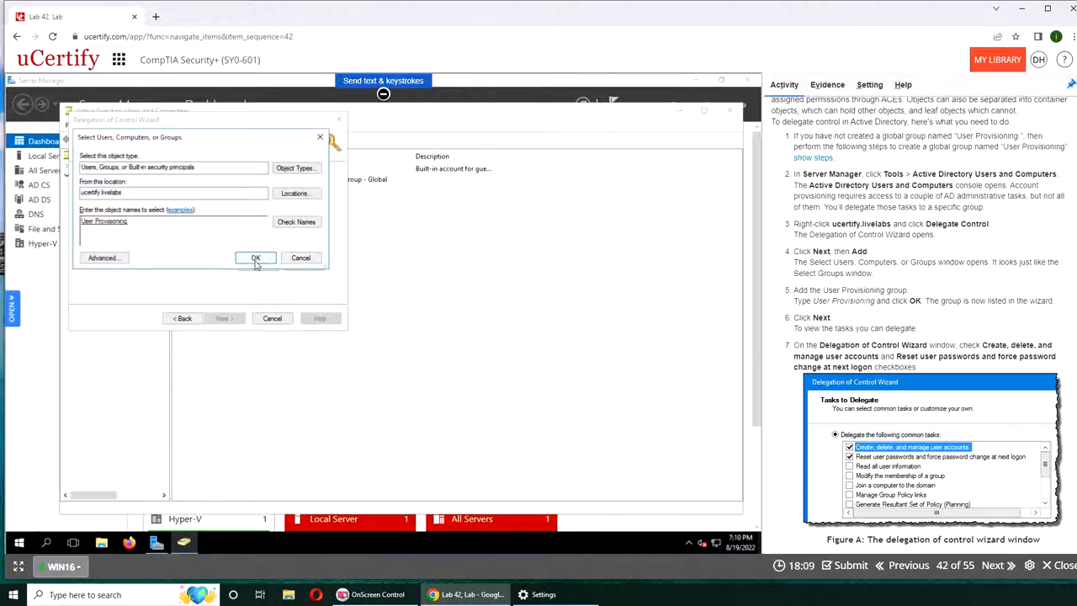
left_click(255, 257)
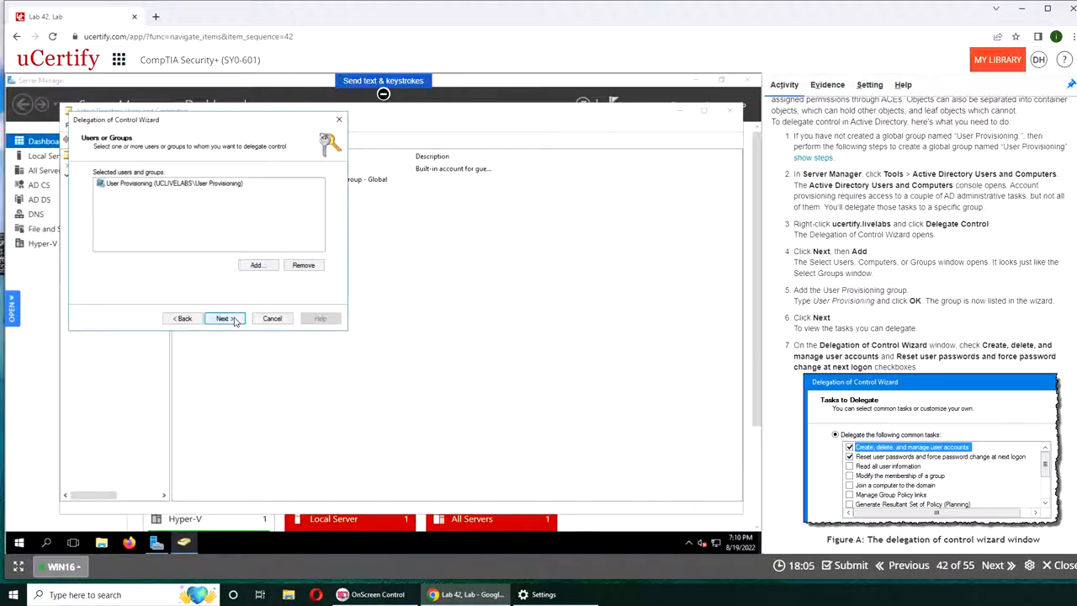
Check 'Create, delete, and manage user accounts' and 'Reset user passwords' tasks.
left_click(222, 318)
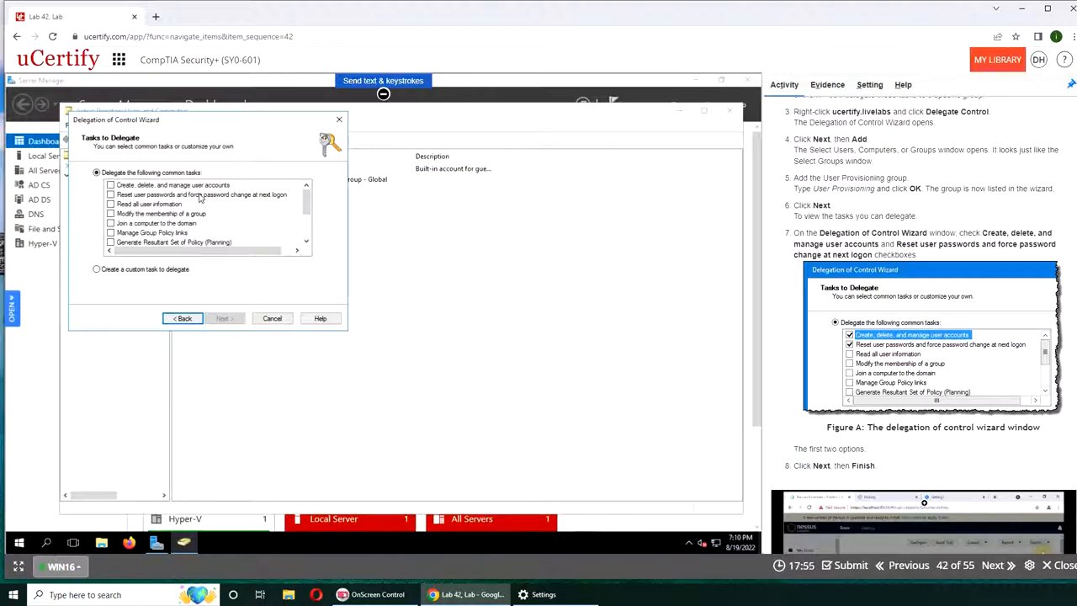
mouse_move(703, 328)
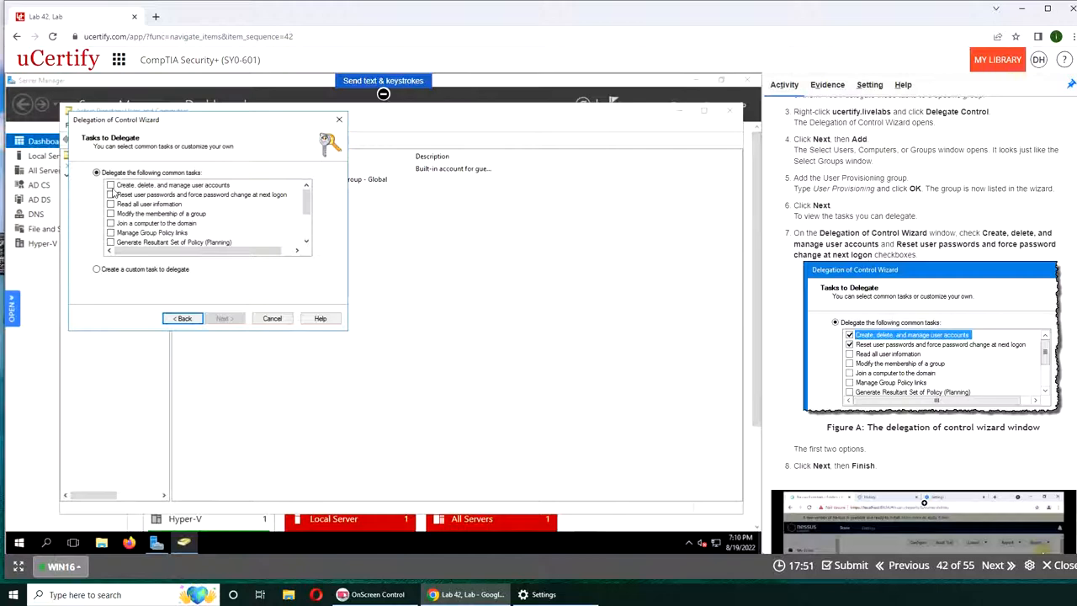
left_click(110, 194)
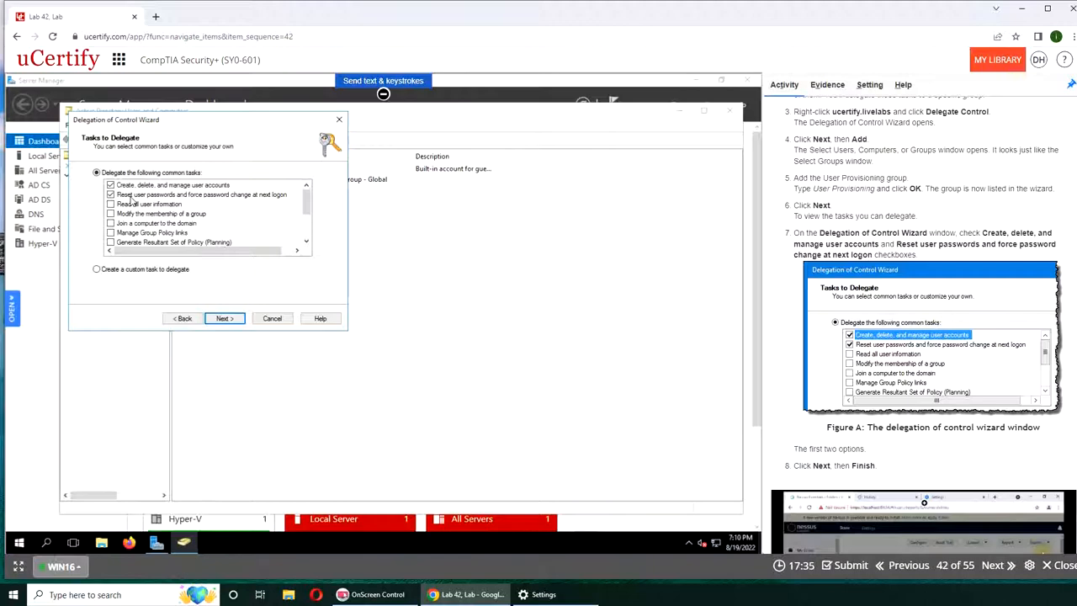
mouse_move(561, 301)
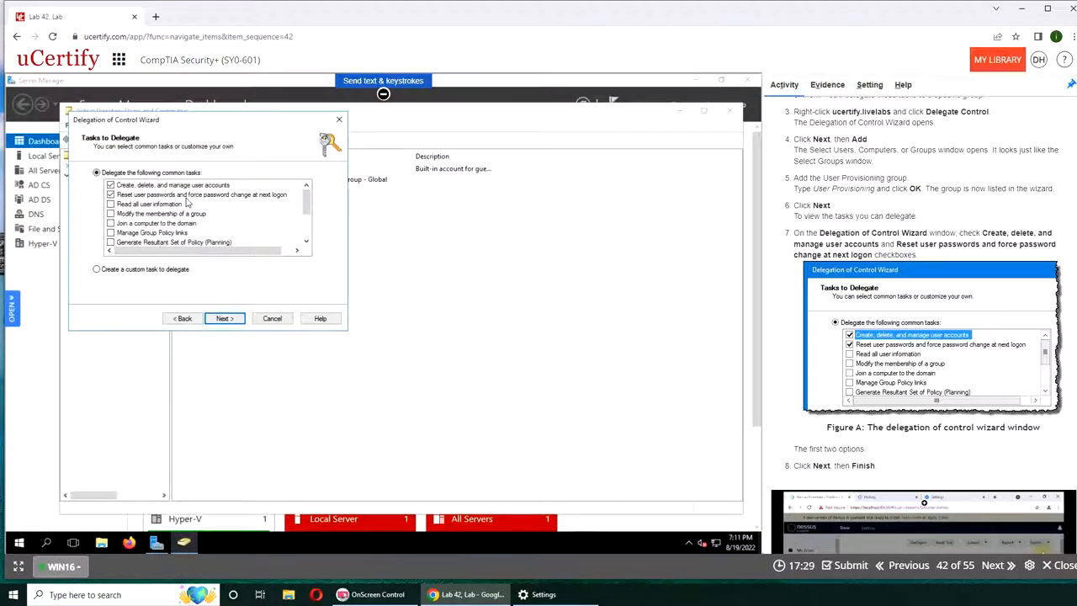
mouse_move(249, 211)
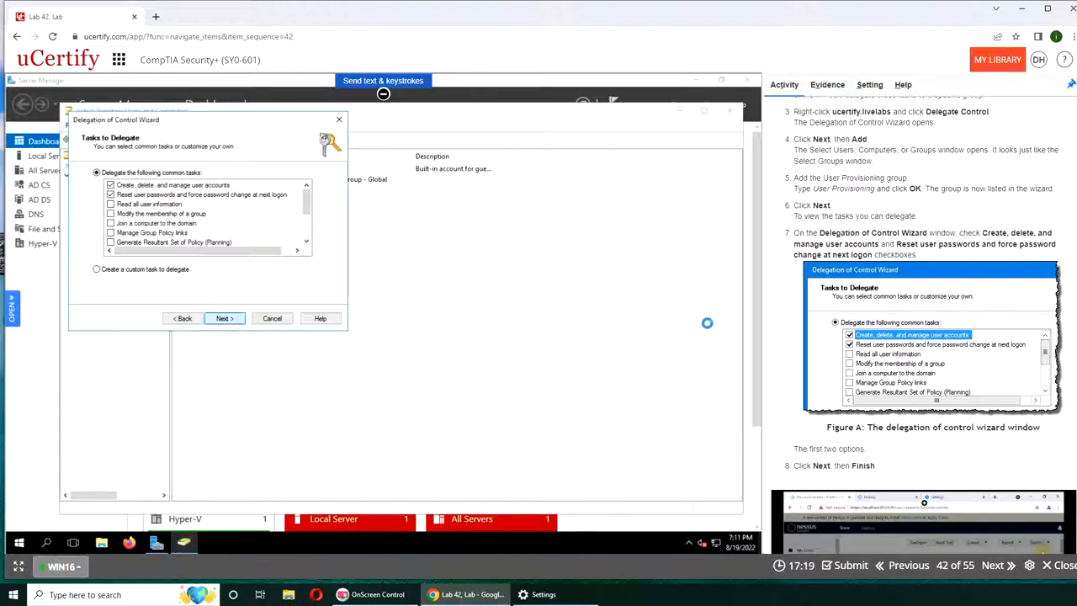
Review the instructions and click Finish on the Completing the Delegation wizard page.
left_click(223, 318)
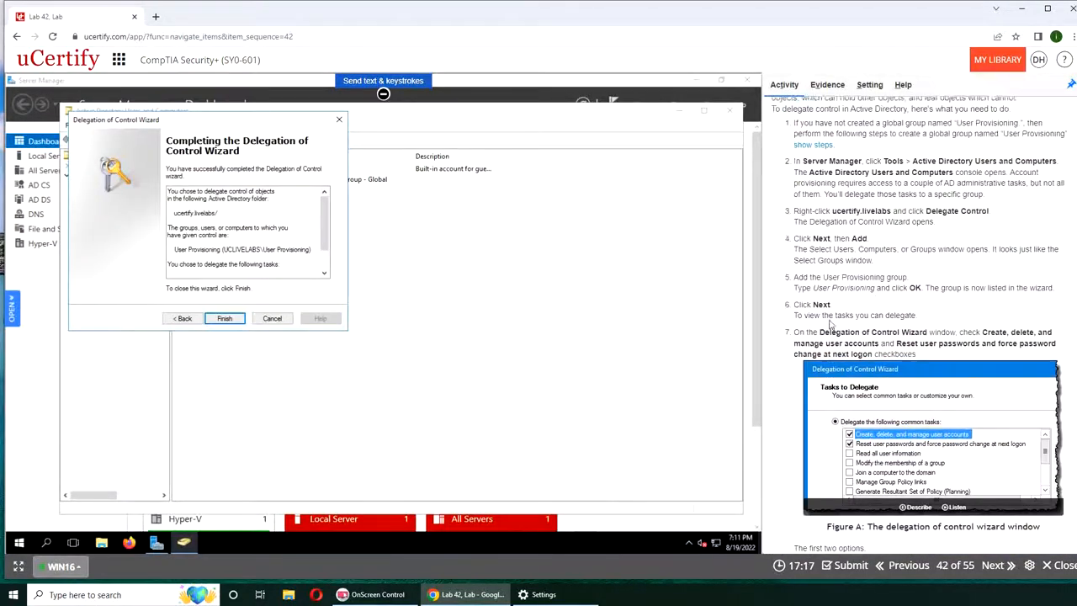
scroll("down", 3)
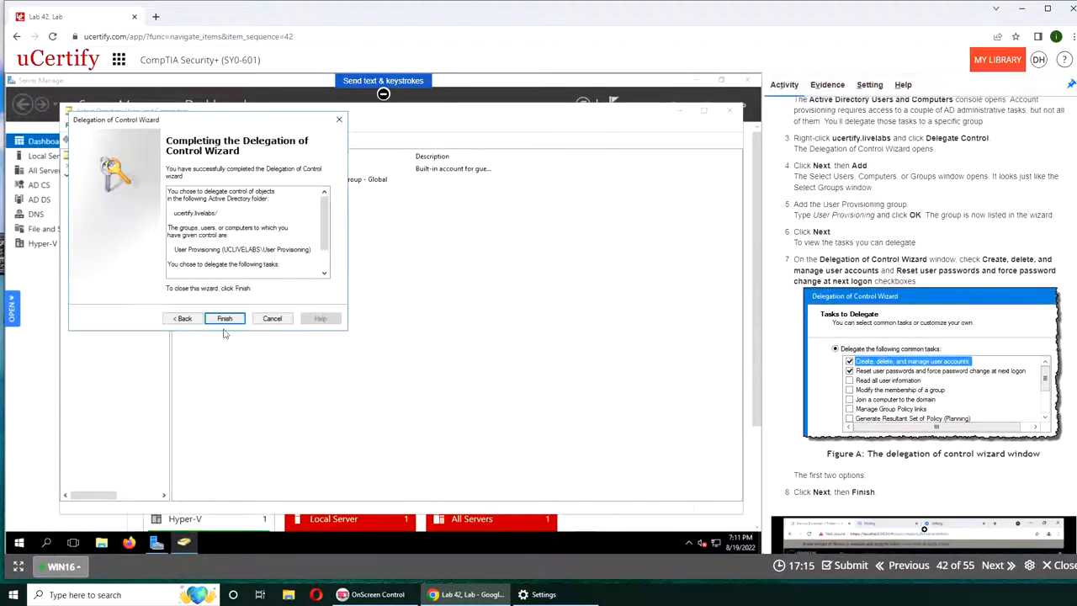
left_click(224, 318)
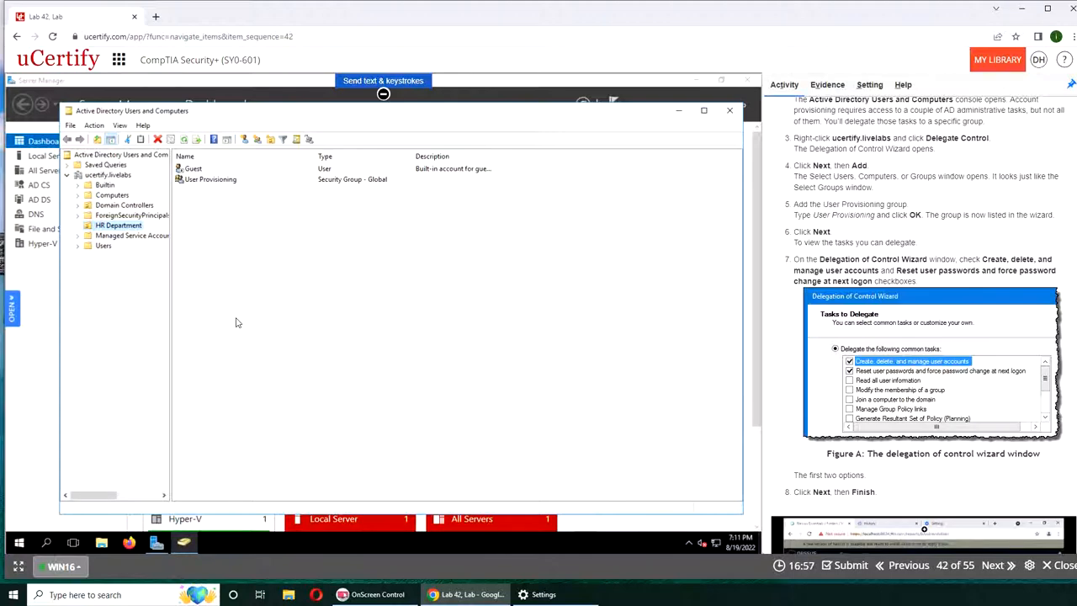
mouse_move(78, 260)
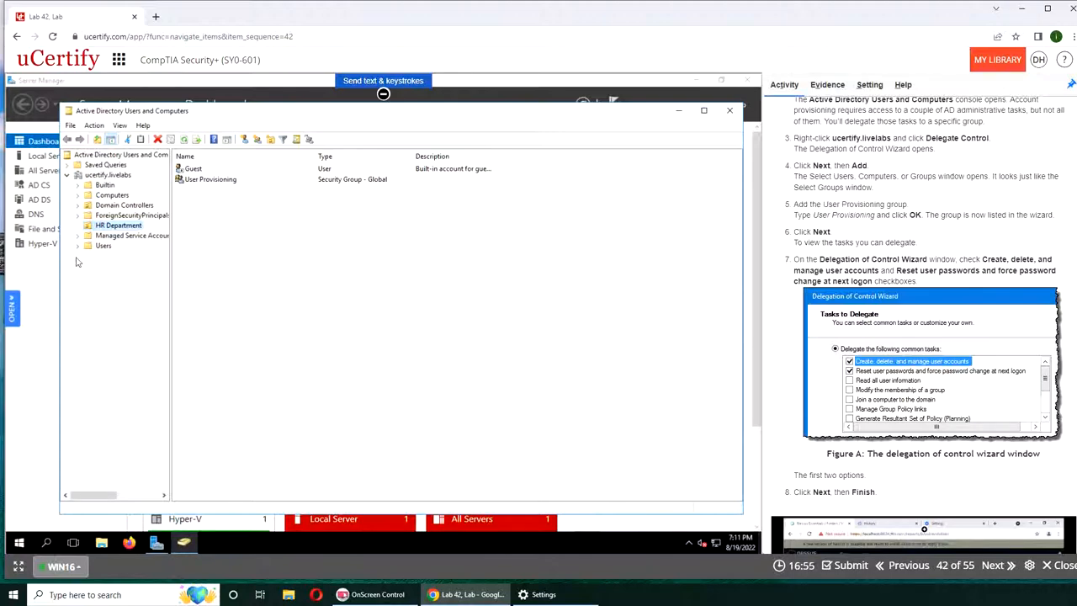
Open the Users container and view, then close, the Administrator account's properties.
left_click(104, 245)
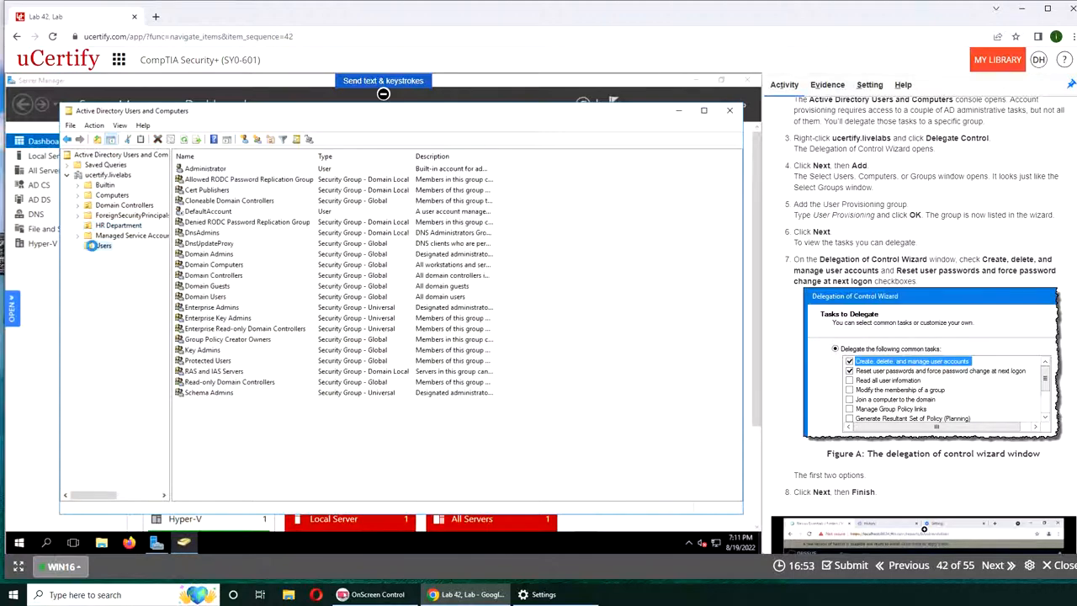
left_click(205, 168)
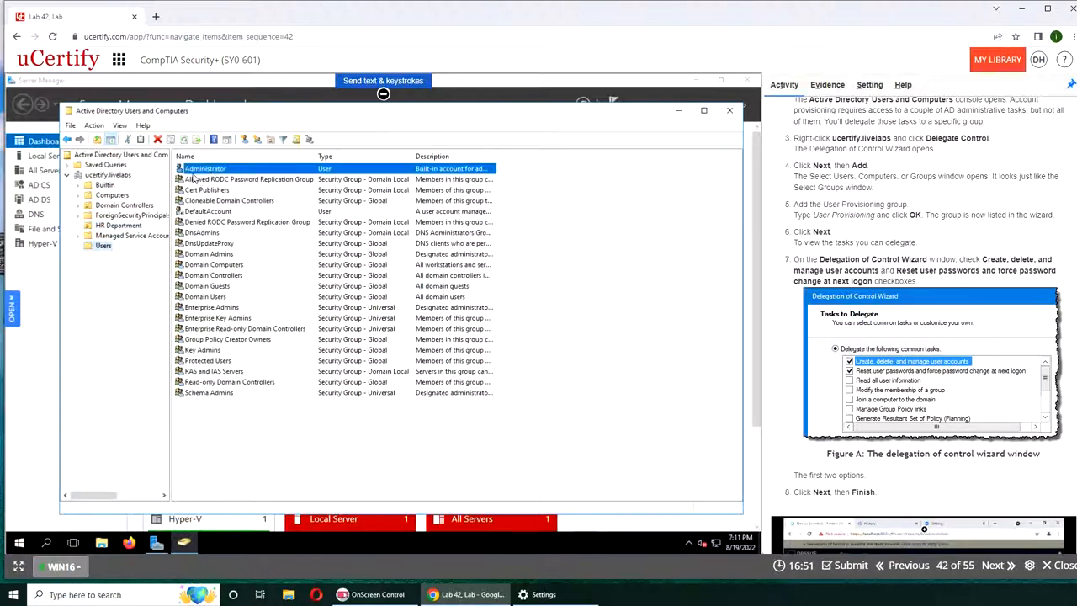
double_click(204, 168)
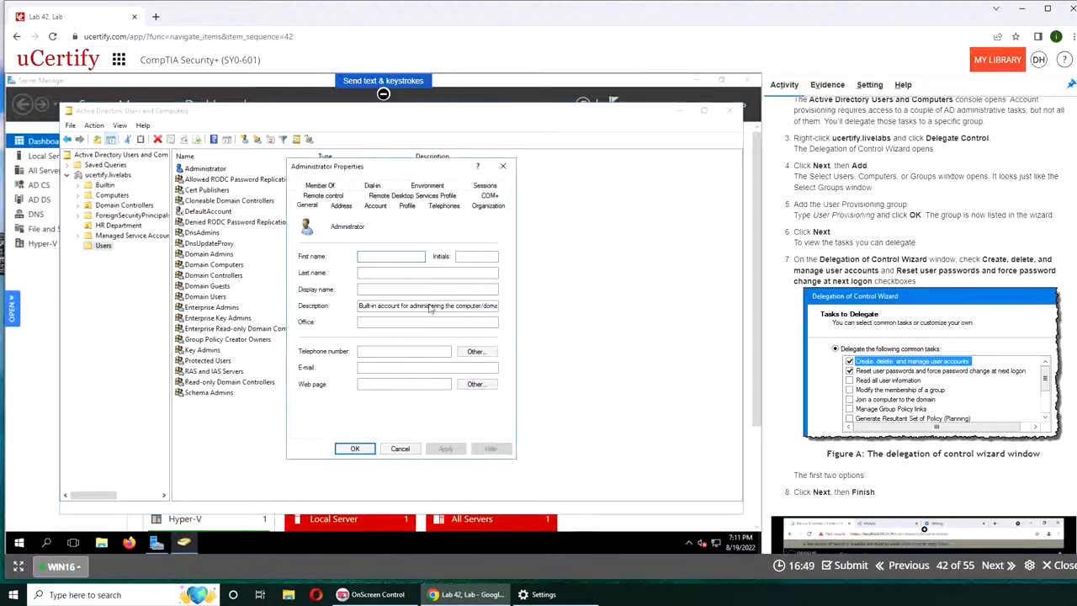
left_click(319, 204)
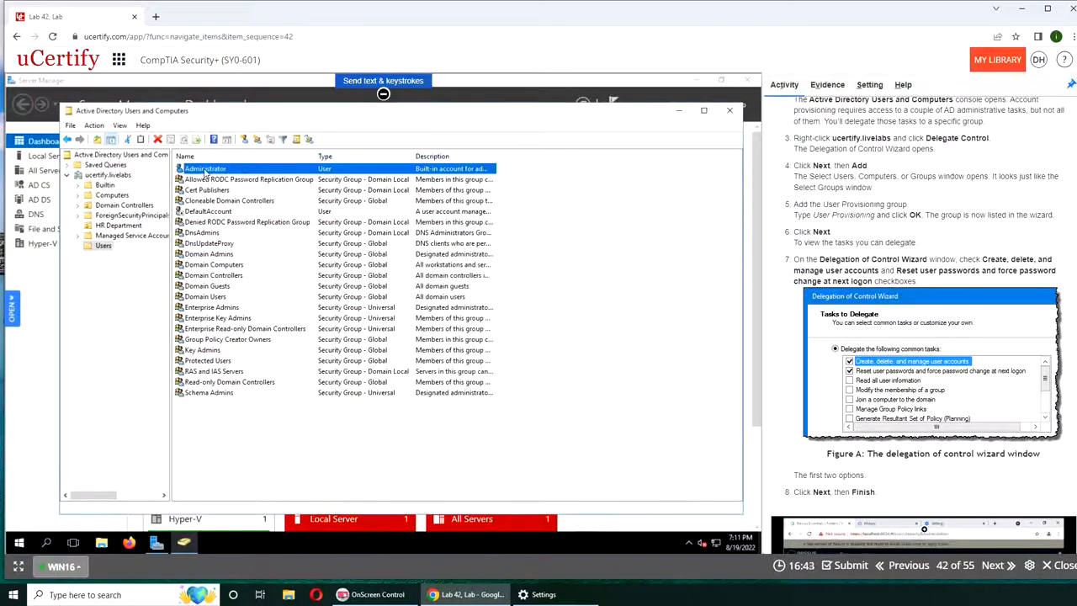
right_click(205, 168)
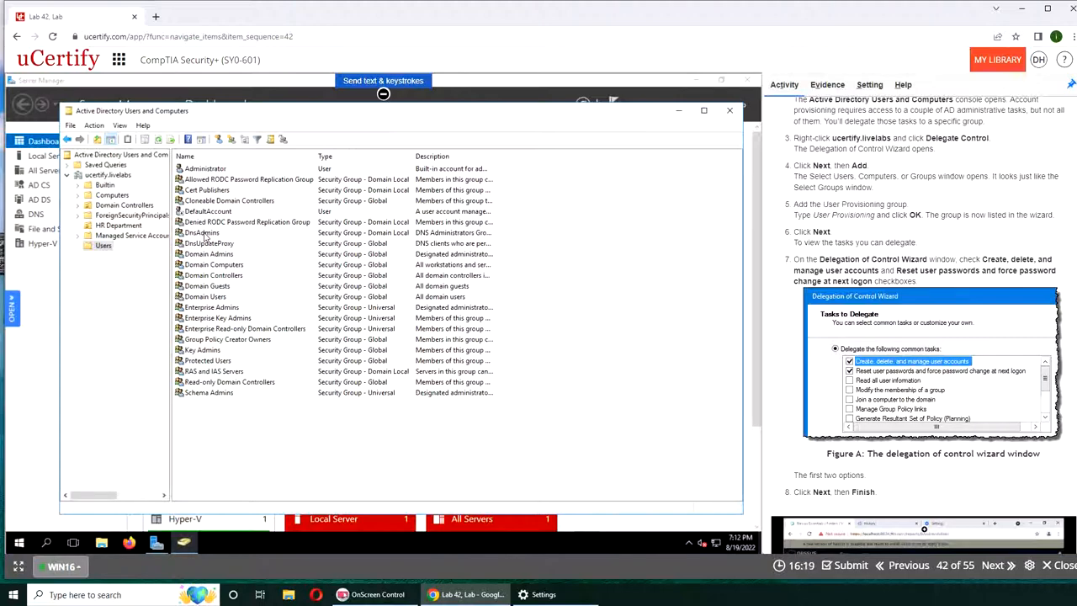
mouse_move(214, 435)
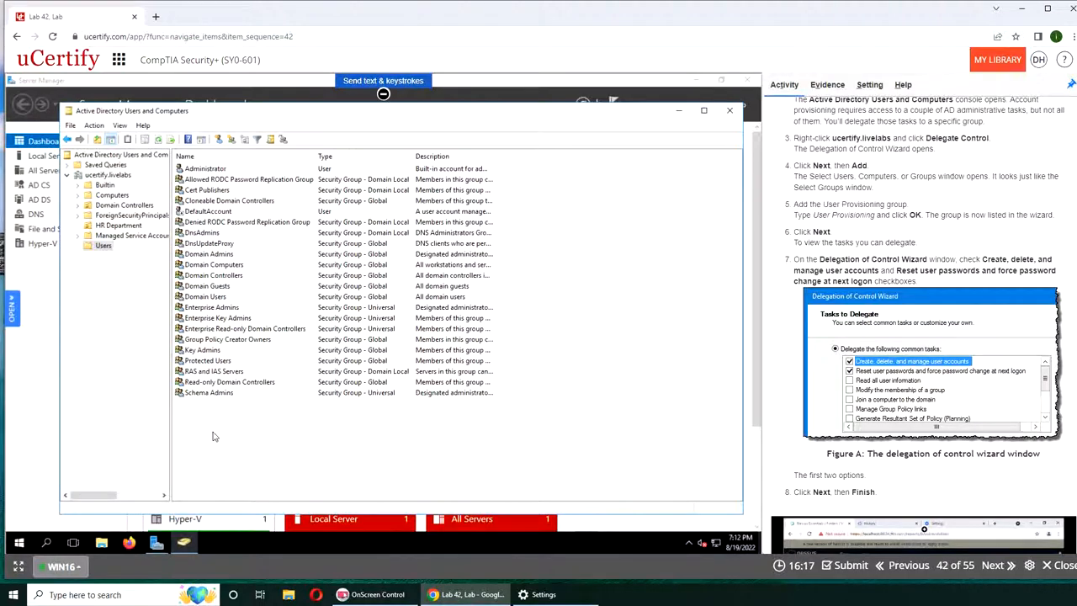
left_click(207, 189)
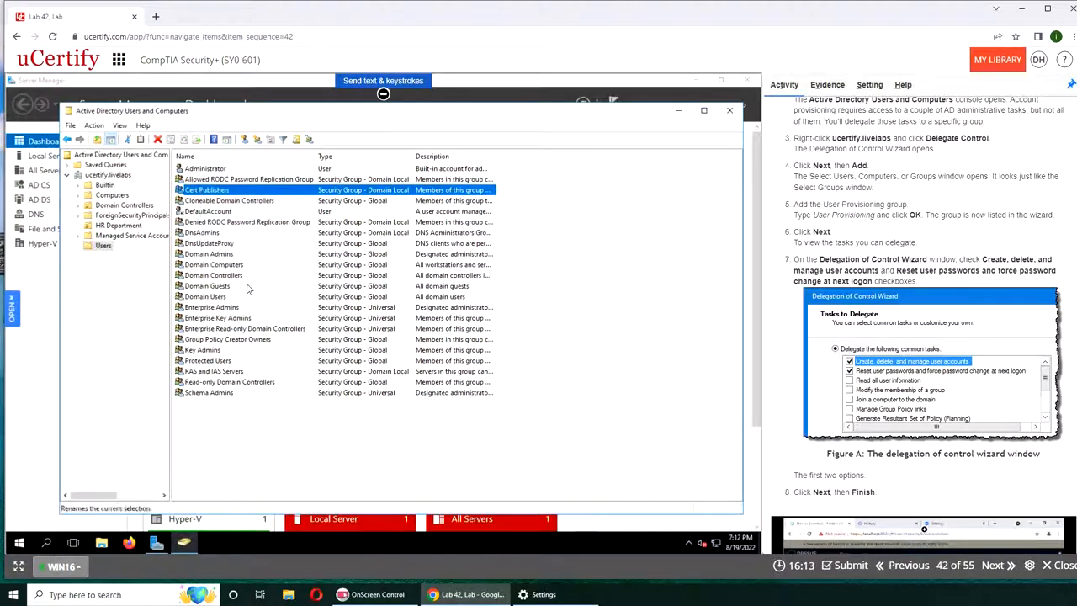
right_click(206, 189)
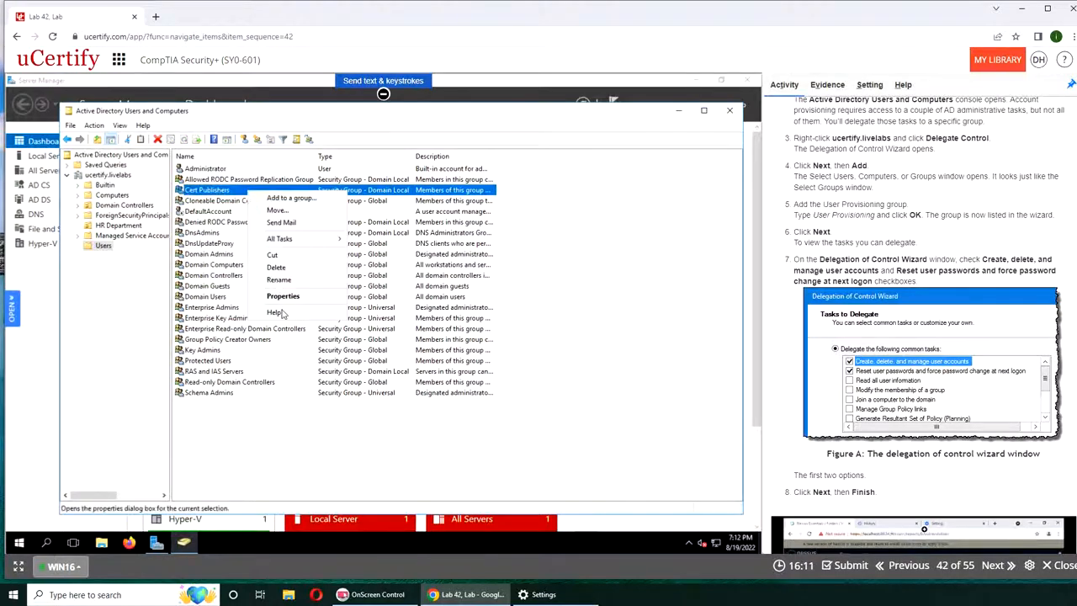
left_click(284, 295)
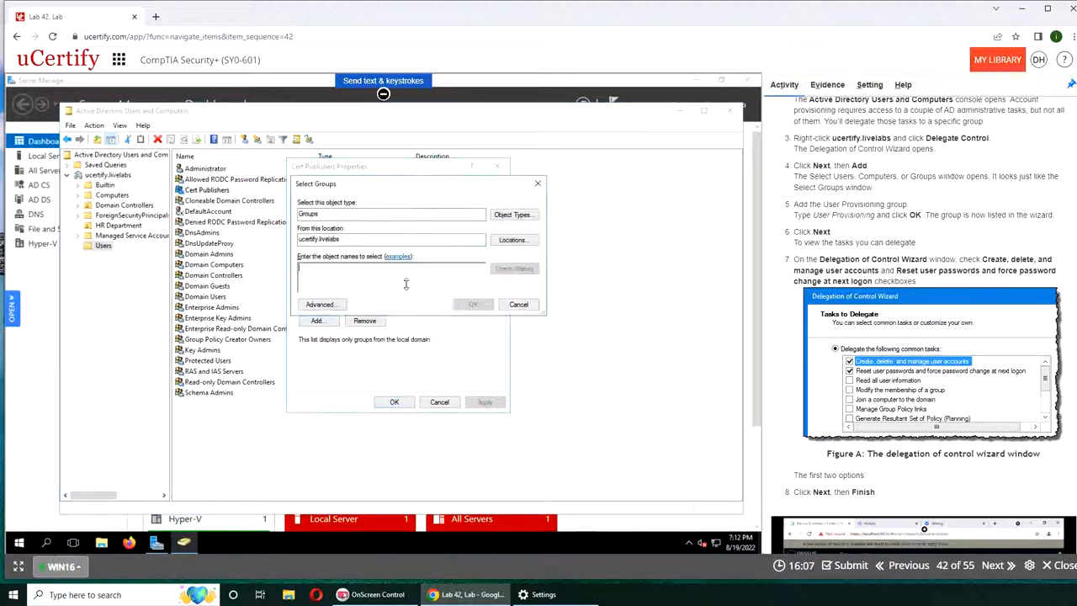
type("ad")
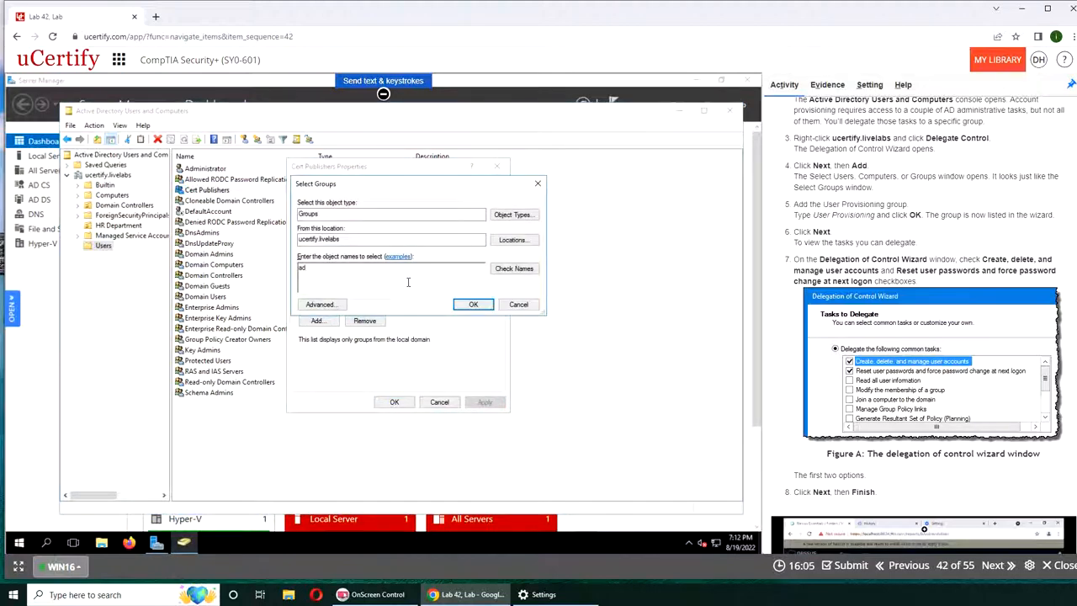
left_click(513, 268)
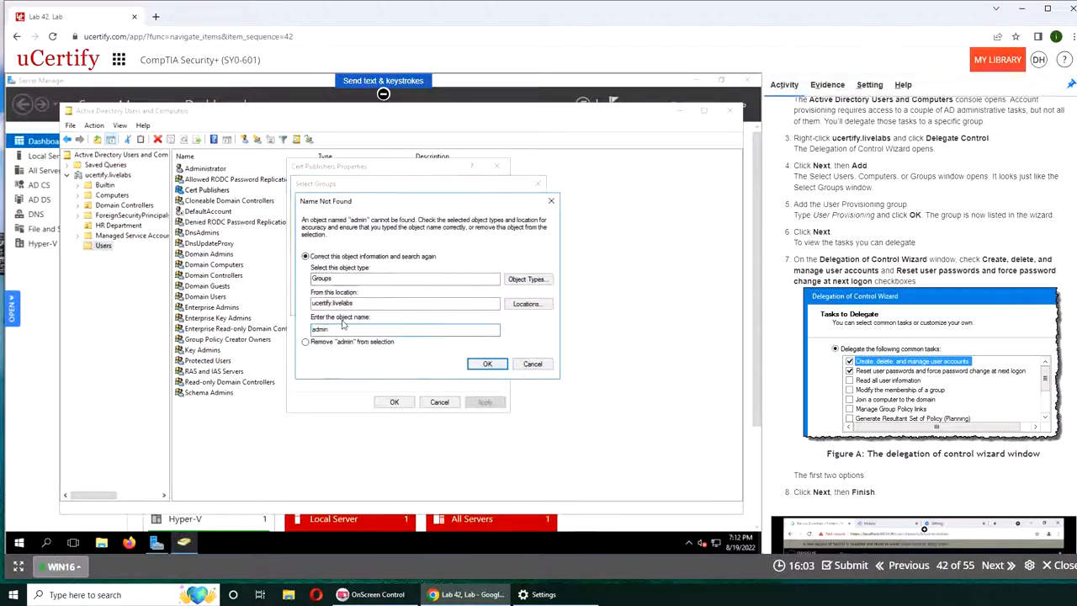
mouse_move(494, 315)
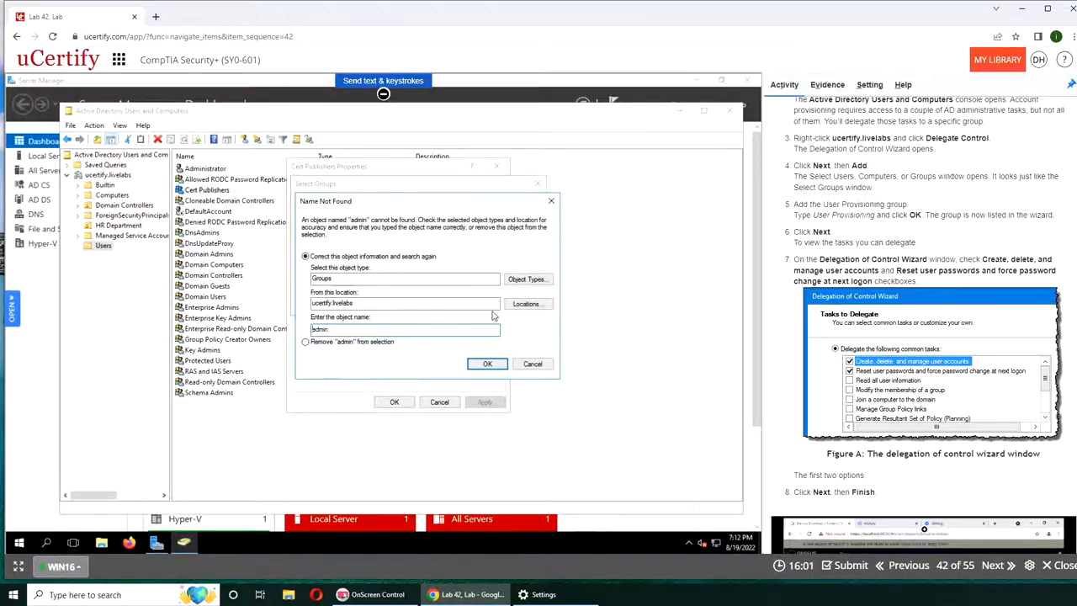
mouse_move(490, 324)
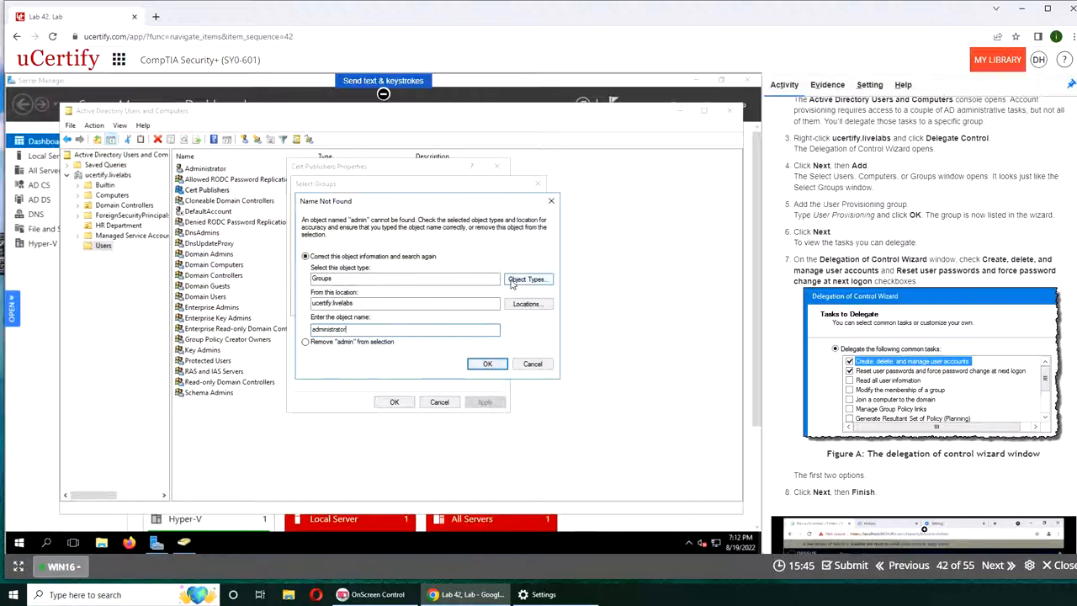
left_click(528, 279)
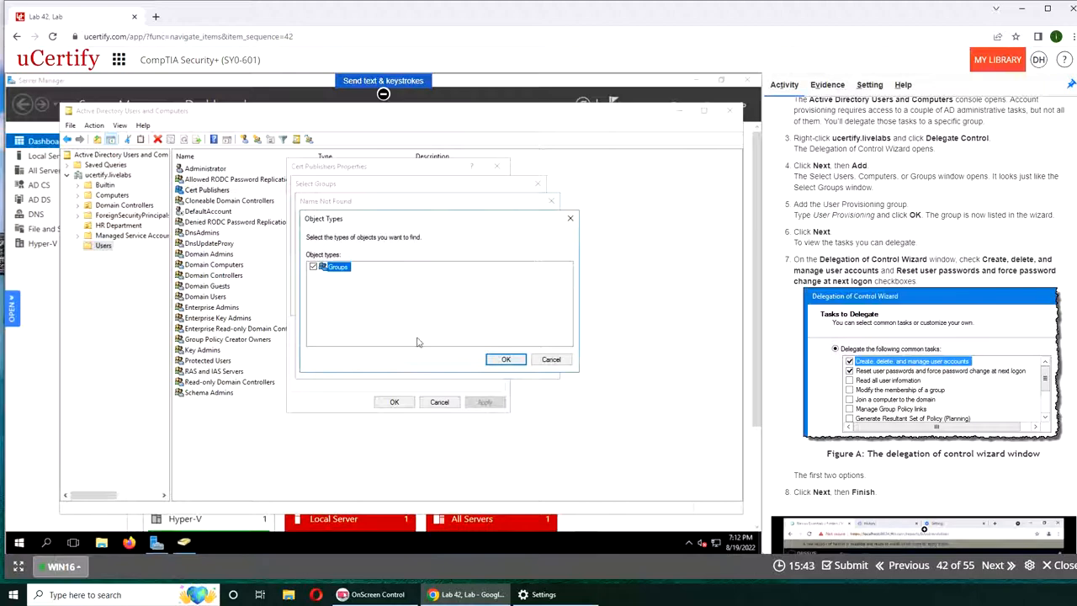
left_click(506, 359)
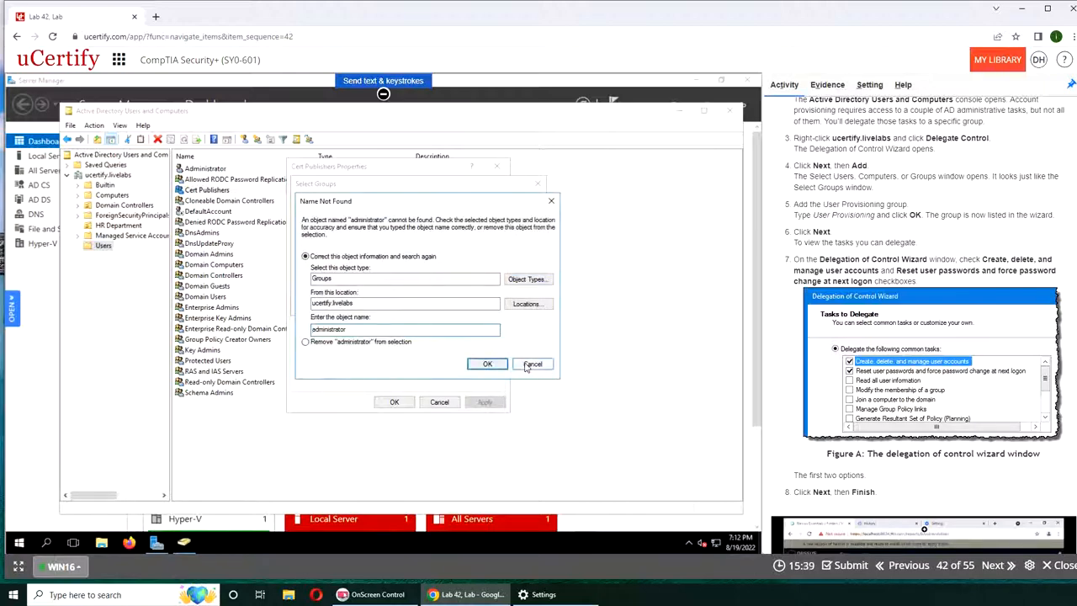
left_click(531, 363)
type("admin")
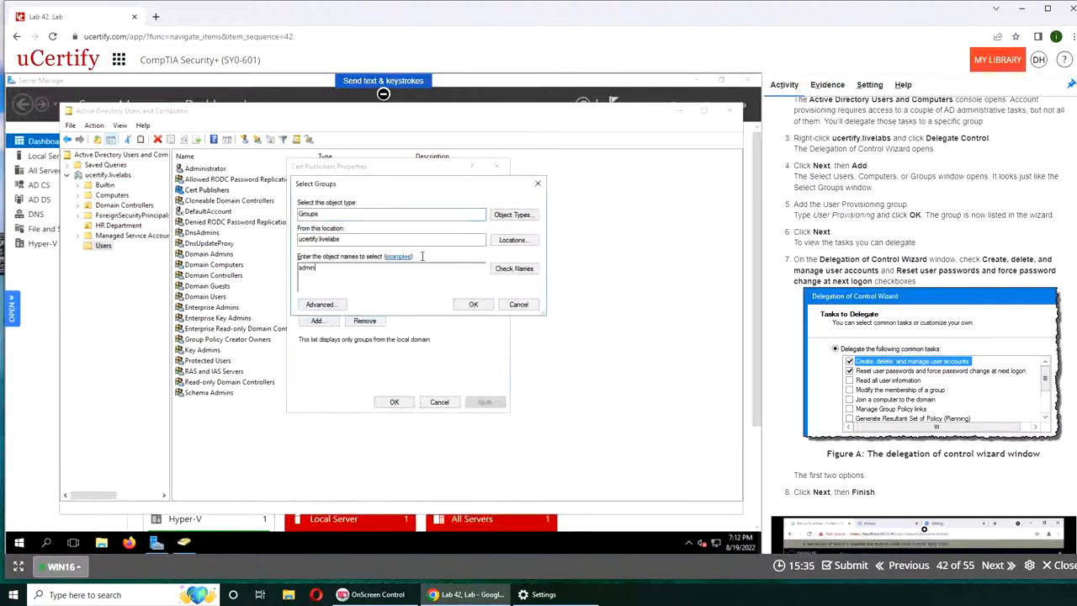
left_click(513, 214)
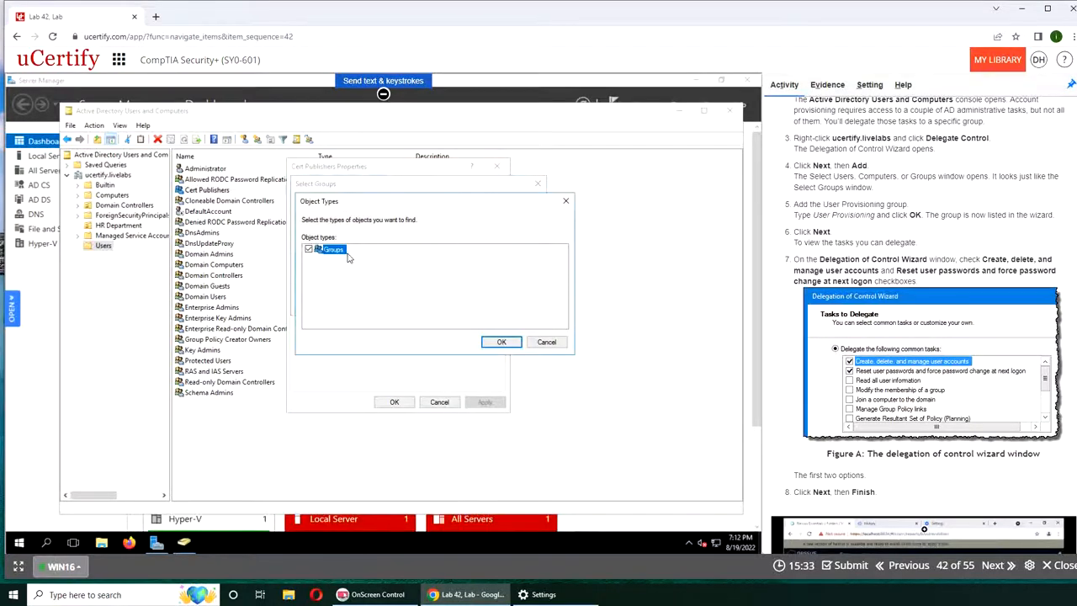
left_click(501, 342)
type("admini")
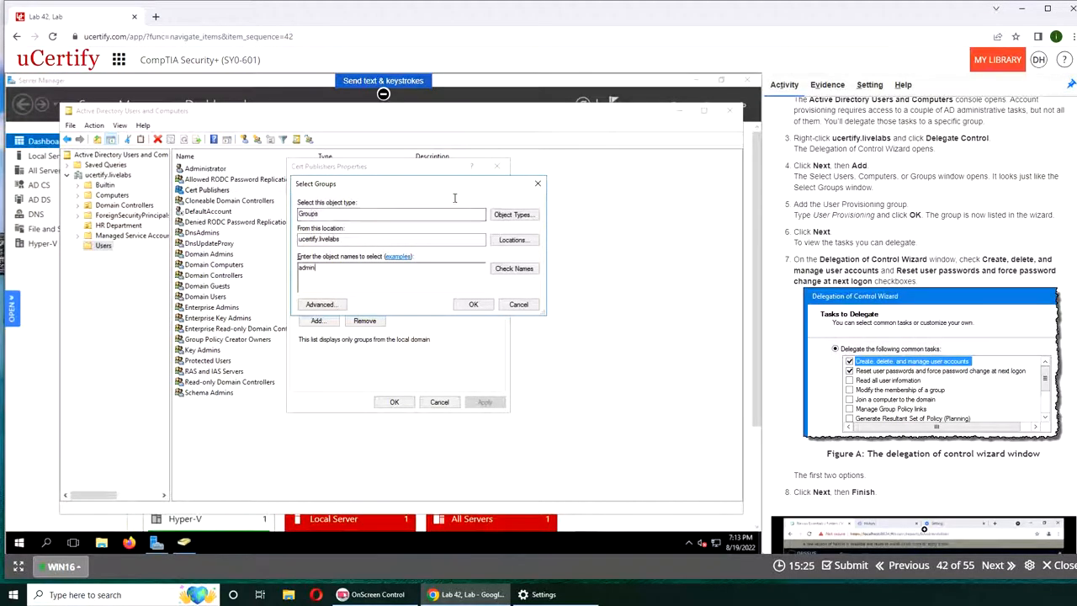
mouse_move(414, 225)
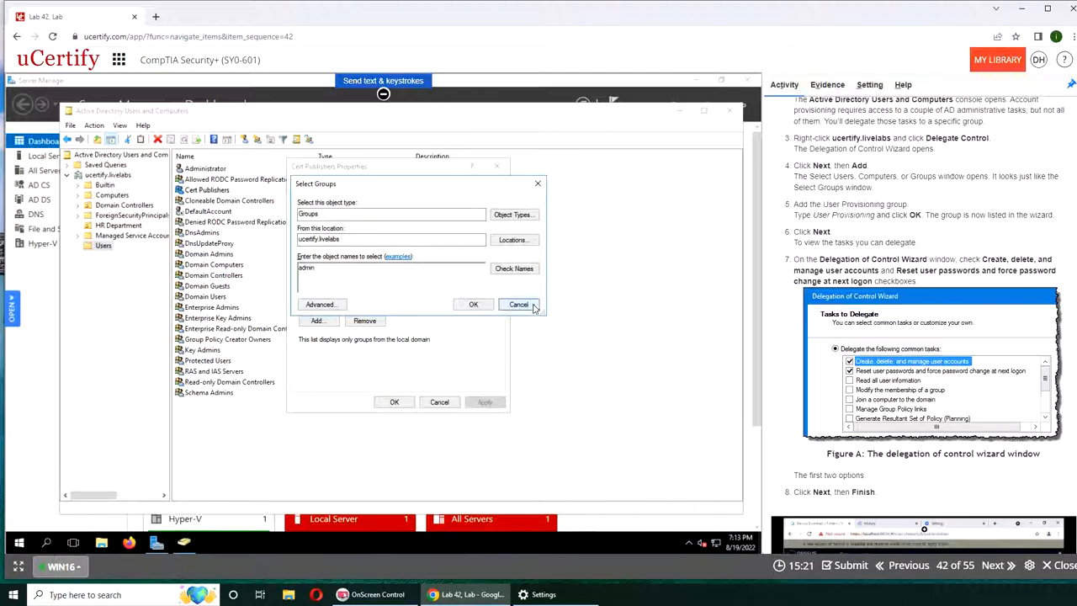
left_click(518, 303)
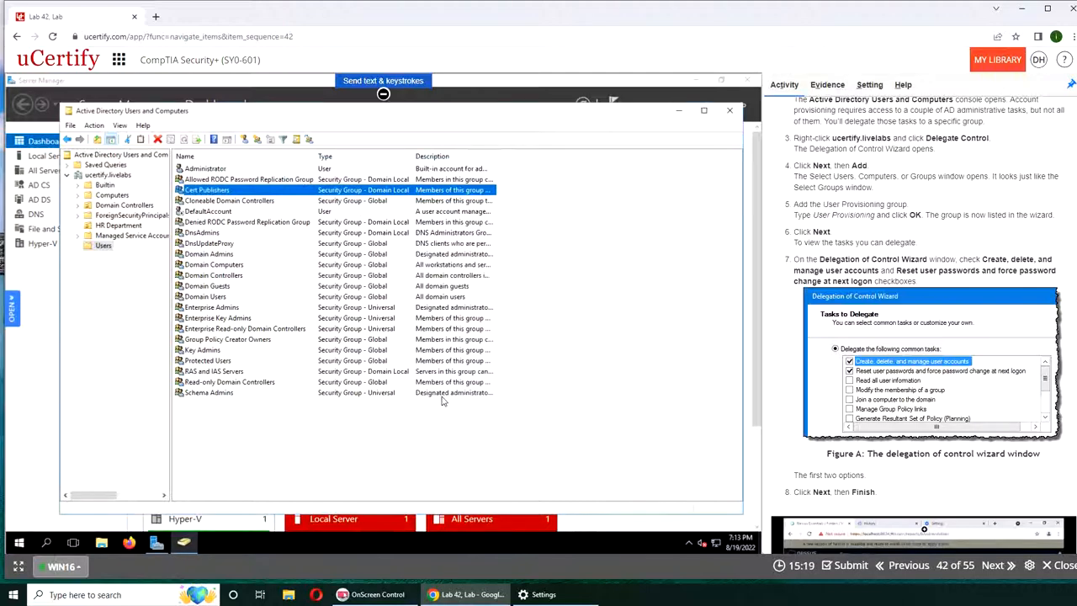
Evaluate the lab, which grades Correct, and record the answer.
scroll("down", 3)
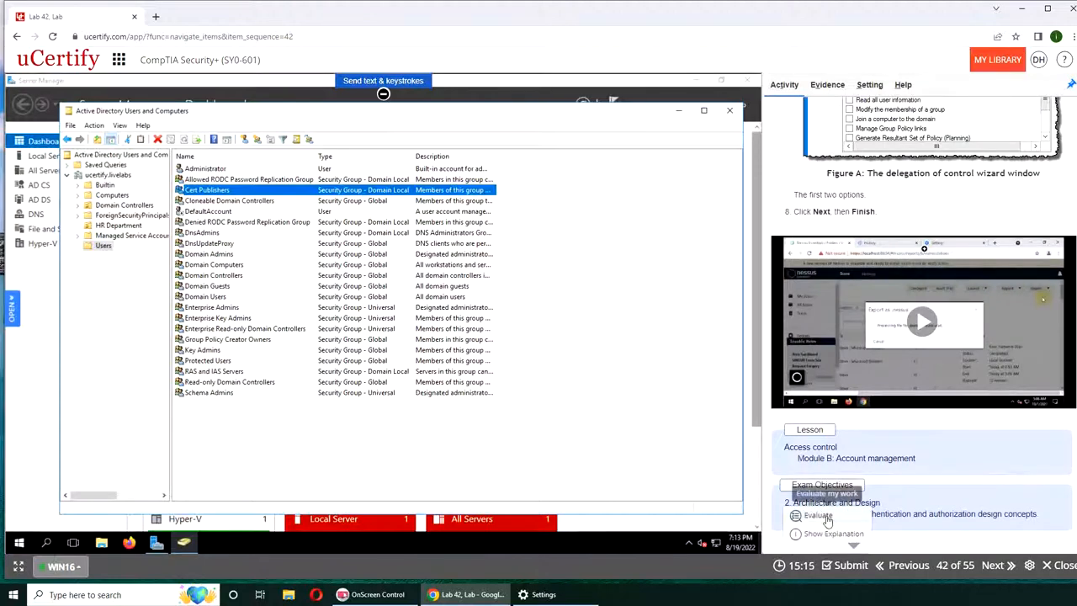
left_click(816, 515)
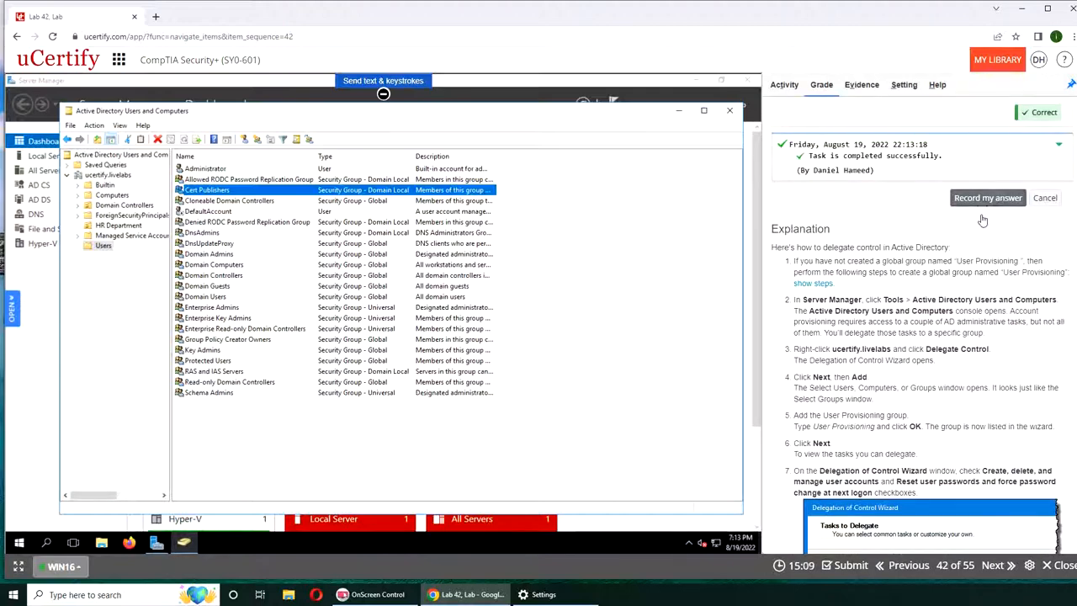
left_click(987, 197)
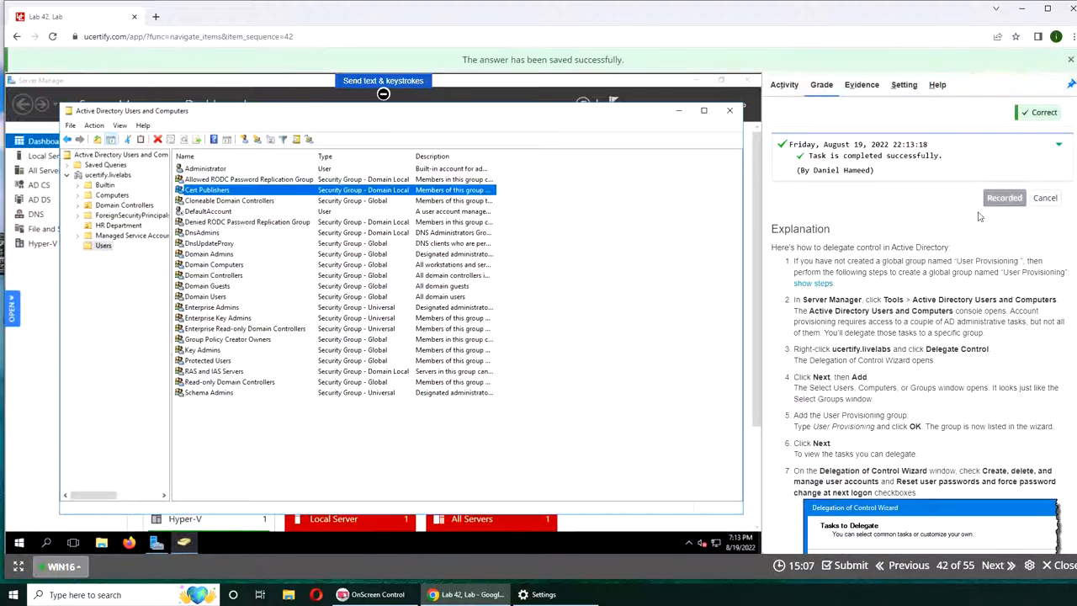